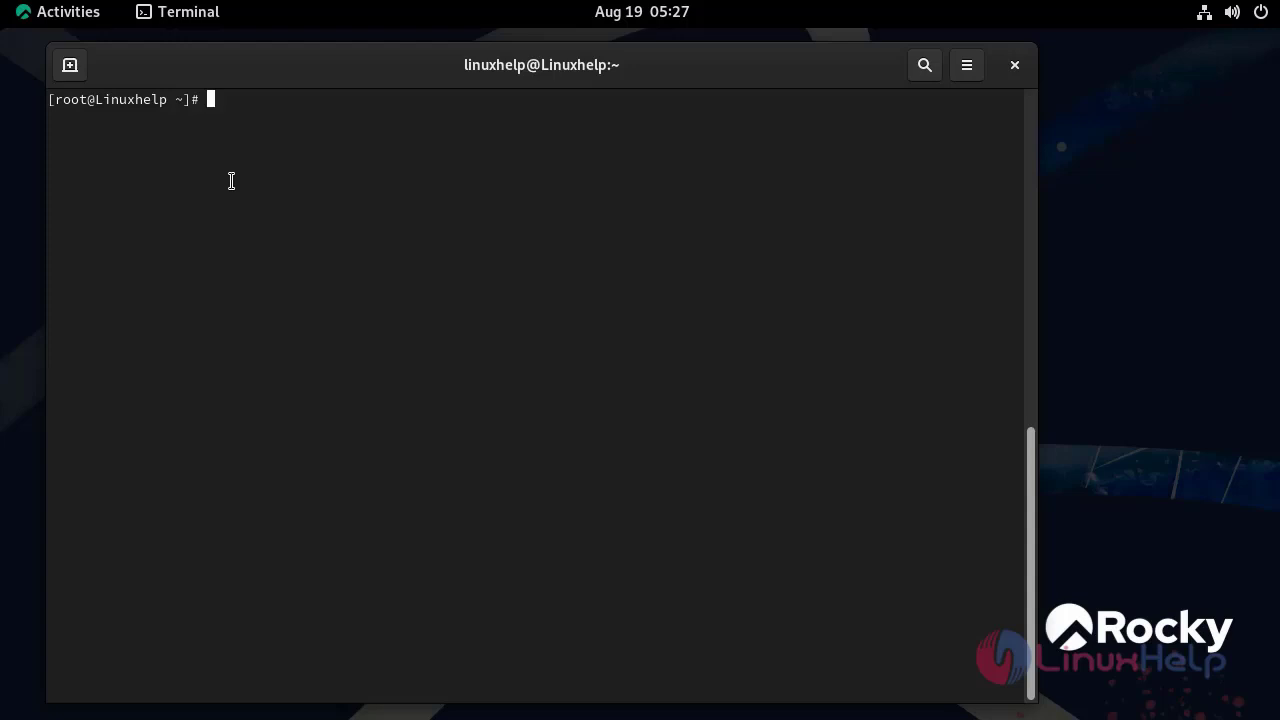
# Print /etc/os-release to confirm the system is Rocky Linux 9.2 (Blue Onyx).
pyautogui.write('cat')
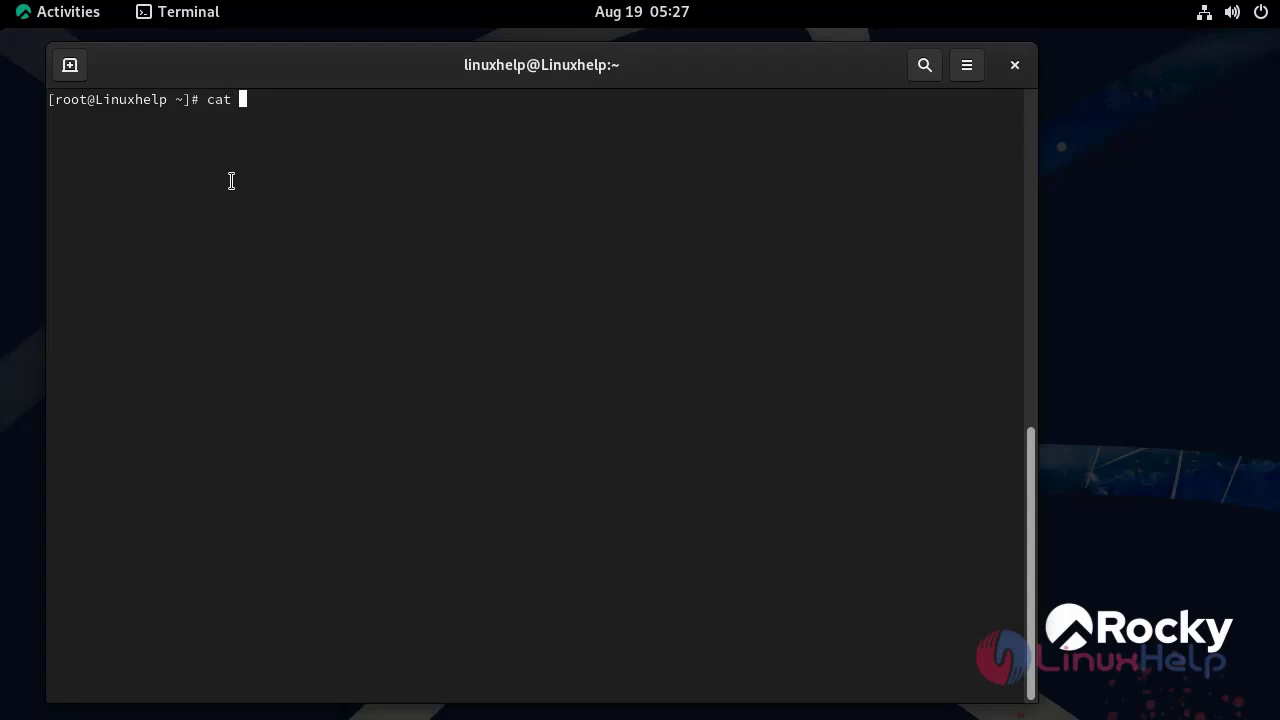
pyautogui.write('/etc/')
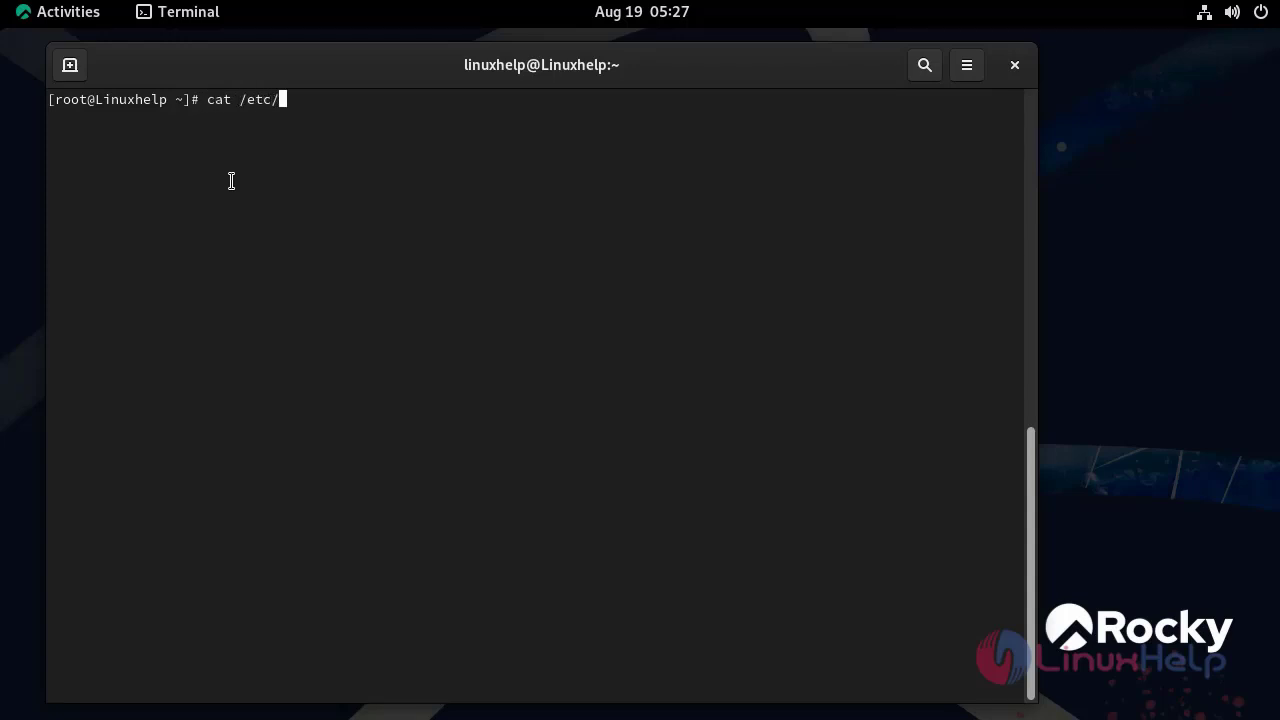
pyautogui.write('os-re')
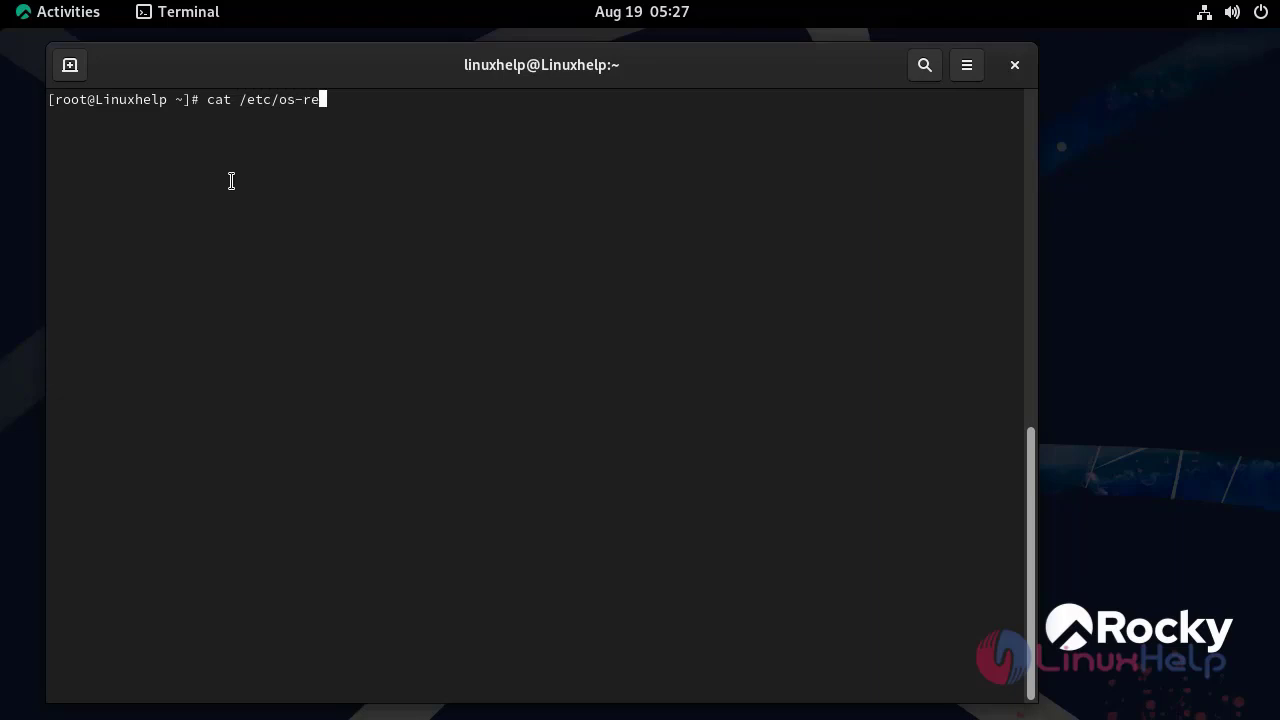
pyautogui.write('lease')
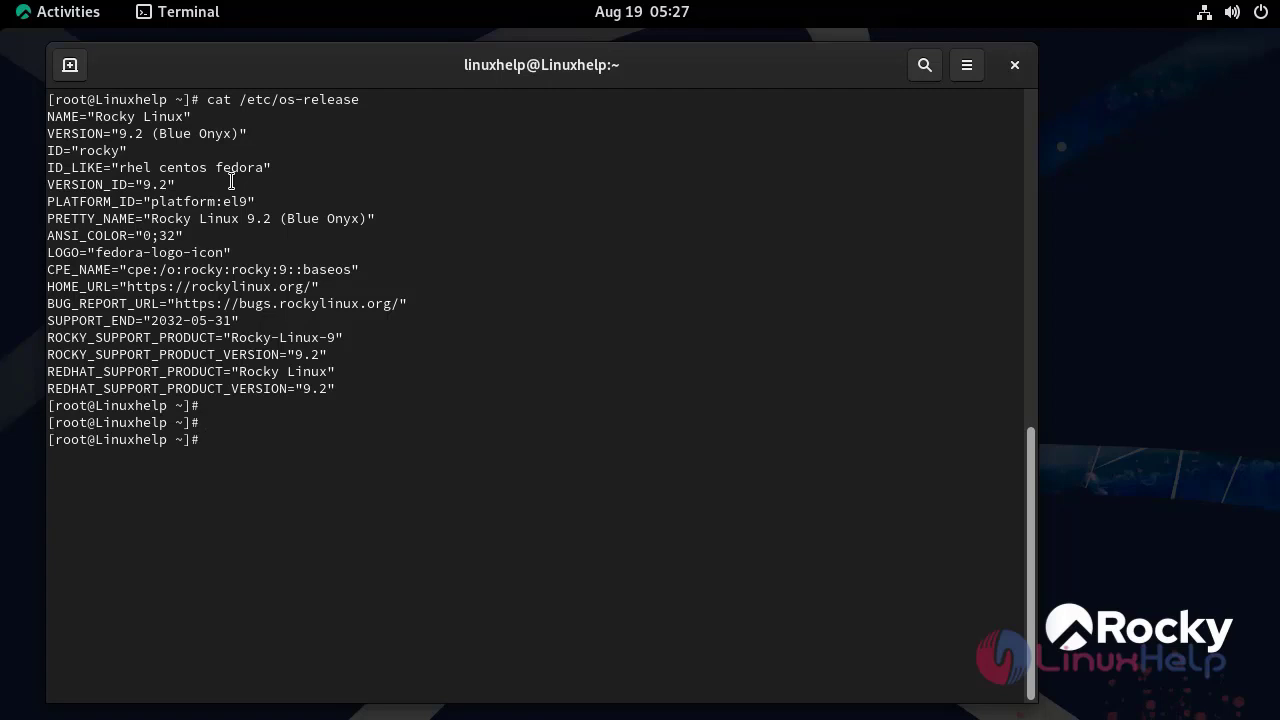
# Fetch and run the repo.litespeed.sh setup script with wget piped to sudo bash.
pyautogui.write('wget -O - https://repo.litespeed.sh | sudo bash')
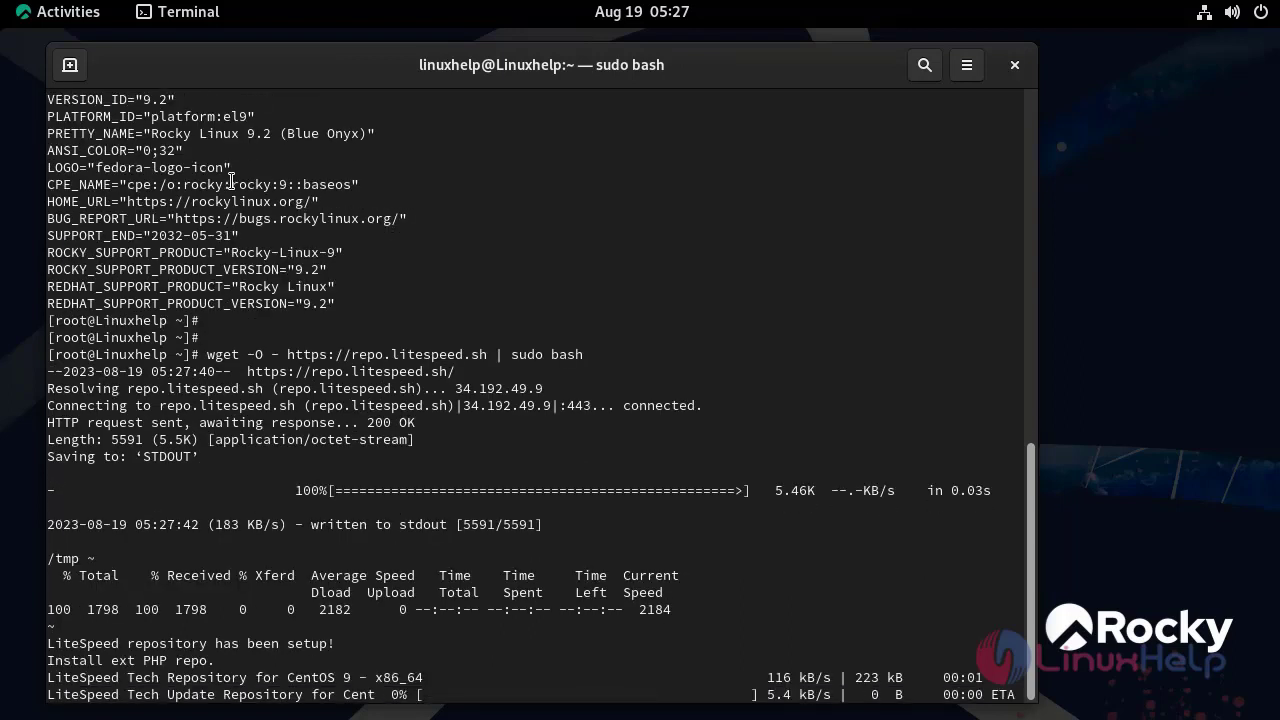
pyautogui.scroll(-3)
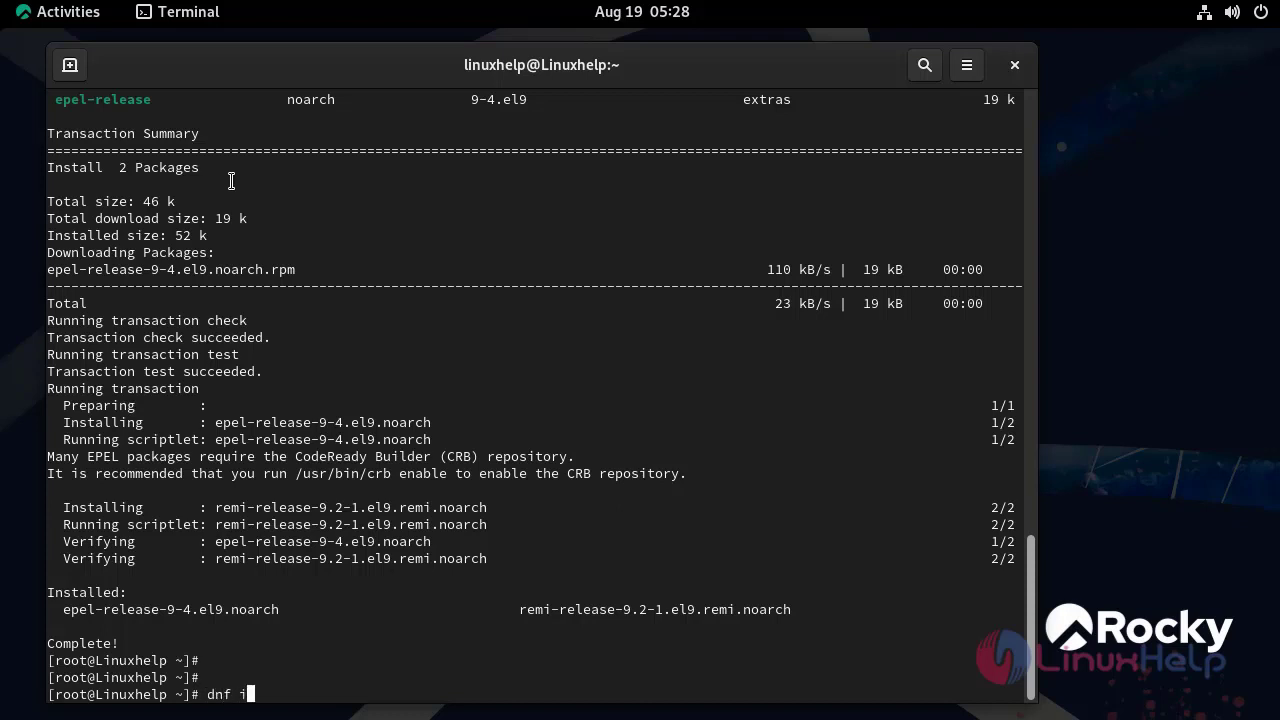
# Install epel-release with dnf, upgrading it to 9-5.
pyautogui.write('nstall -y ep')
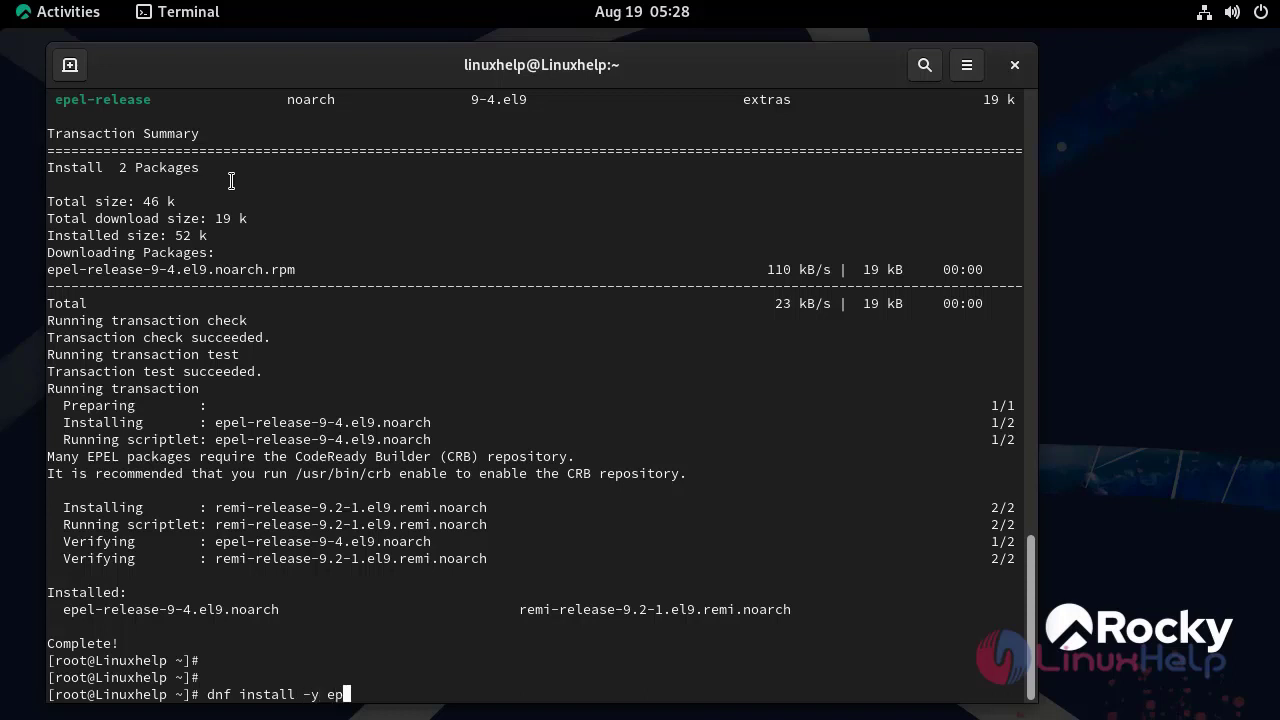
pyautogui.write('el-re')
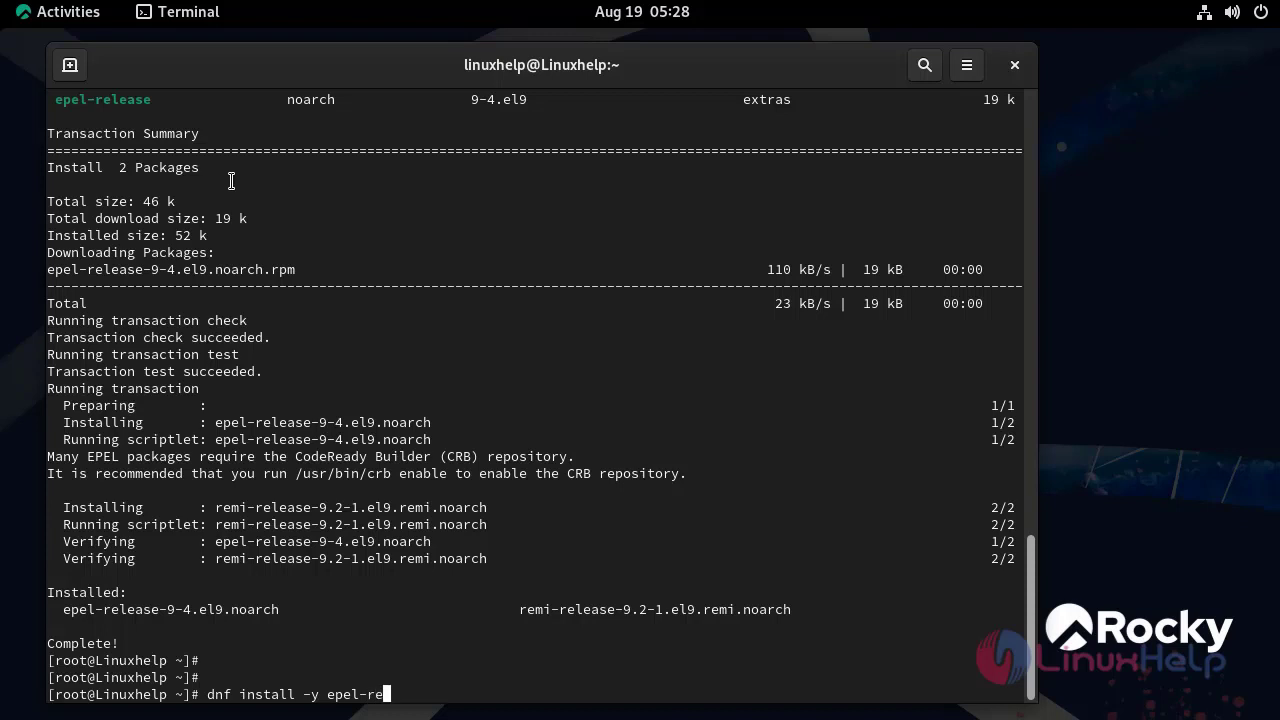
pyautogui.write('lease')
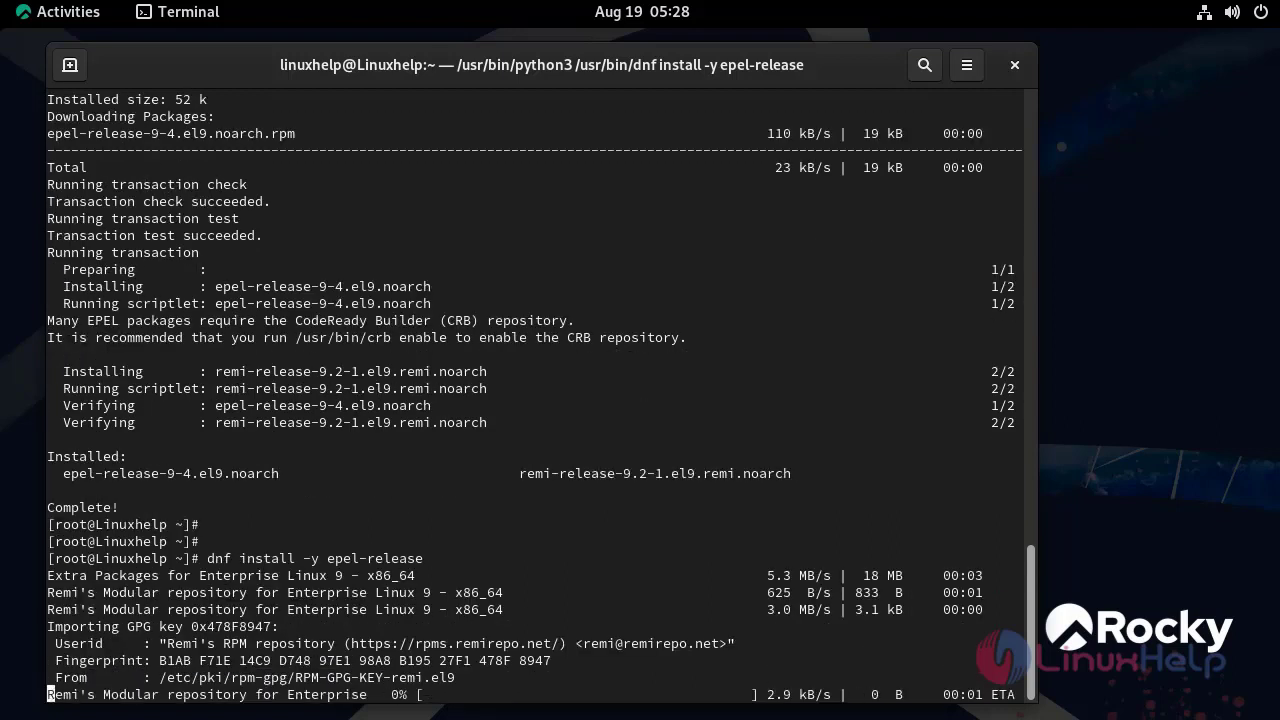
pyautogui.scroll(-3)
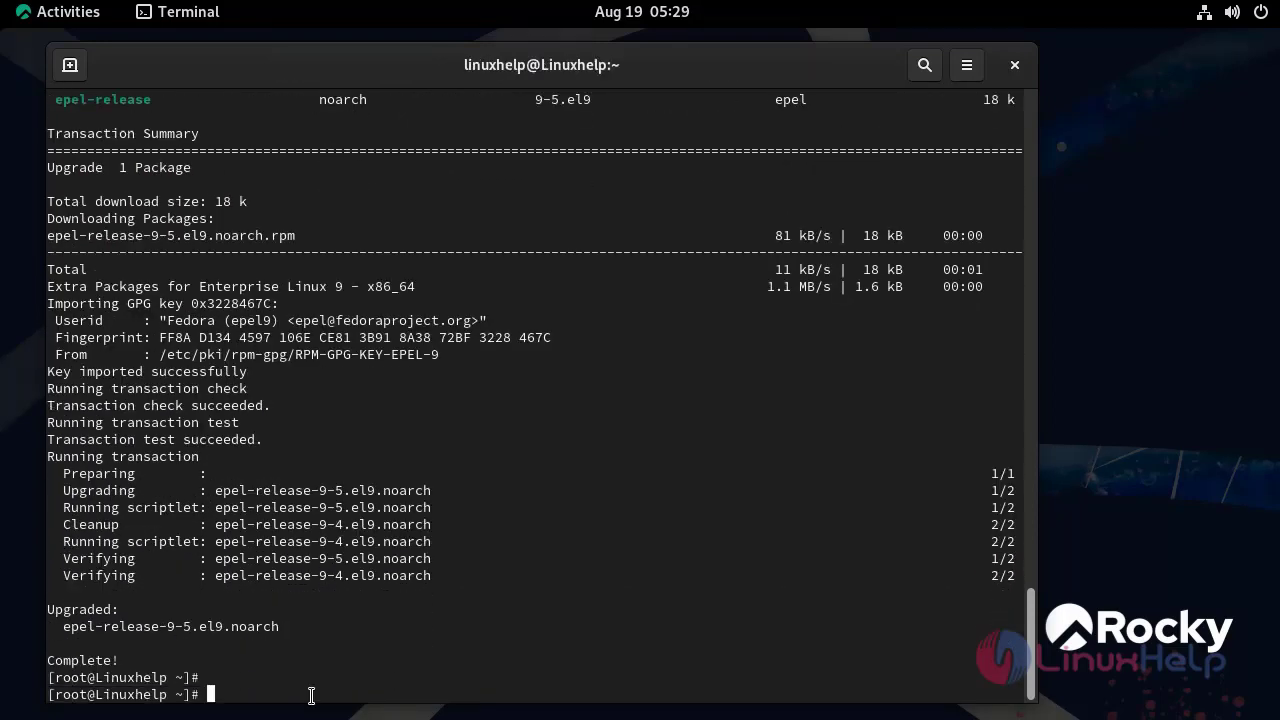
# Install remi-release-9.rpm from rpms.remirepo.net, reported as already installed.
pyautogui.write('dnf install -y https://rpms.remirepo.net/enterprise/remi-release-9.rpm')
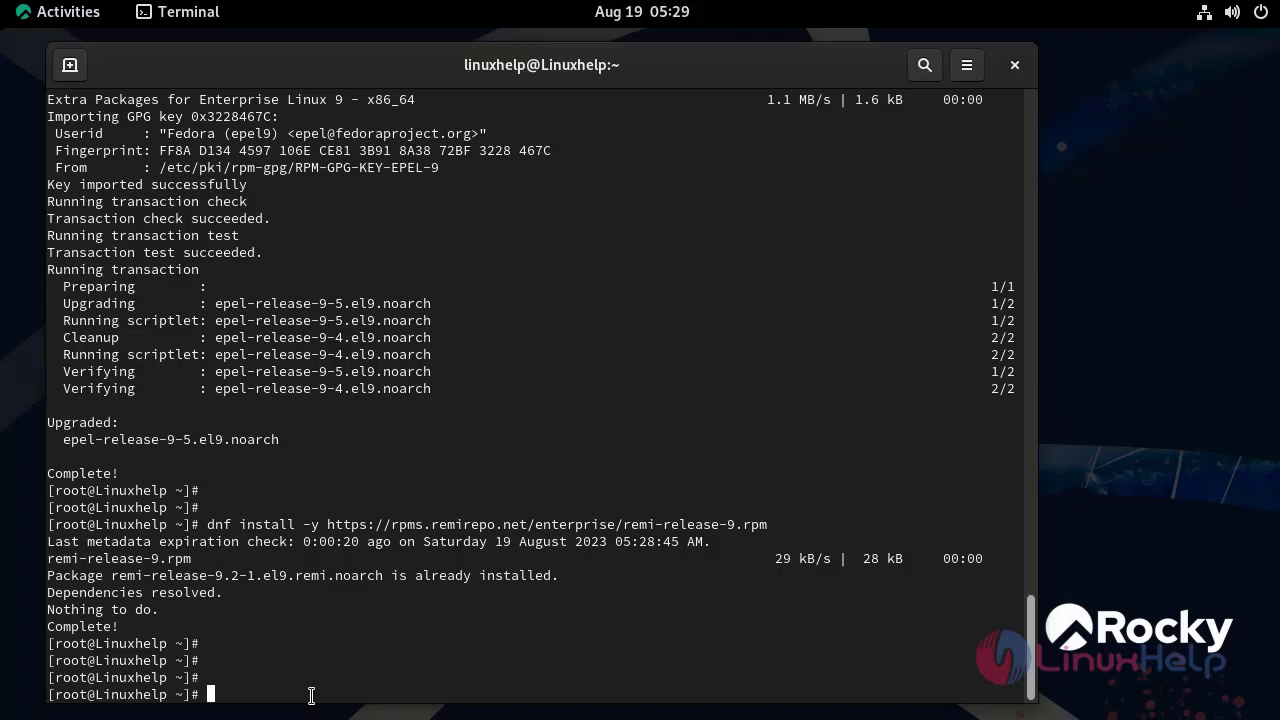
# Rebuild the package metadata cache with dnf makecache.
pyautogui.write('dnf')
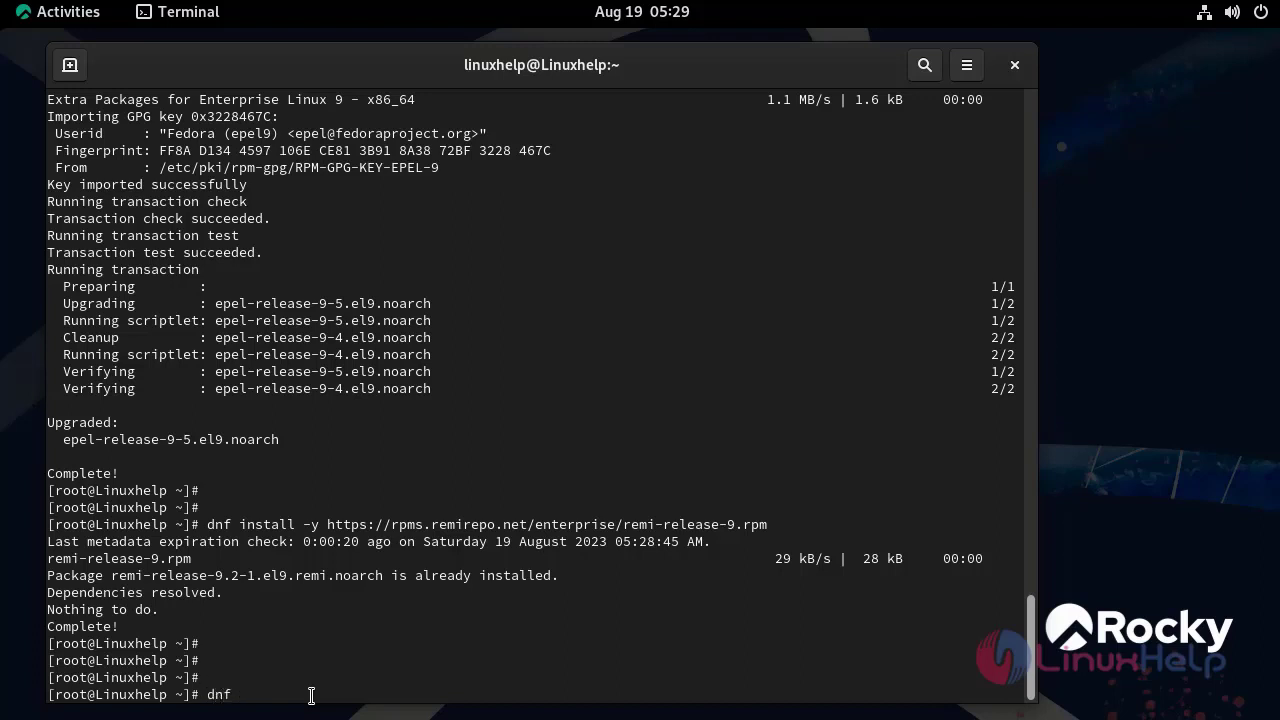
pyautogui.write('makec')
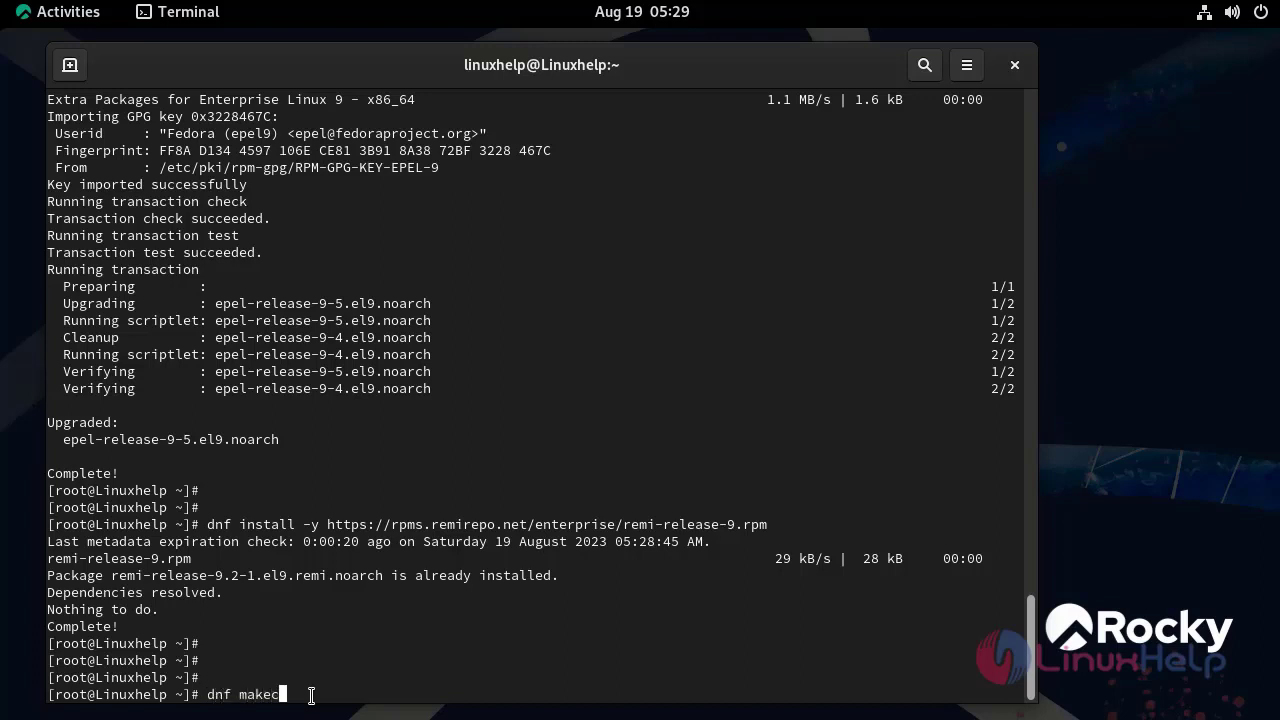
pyautogui.write('ache')
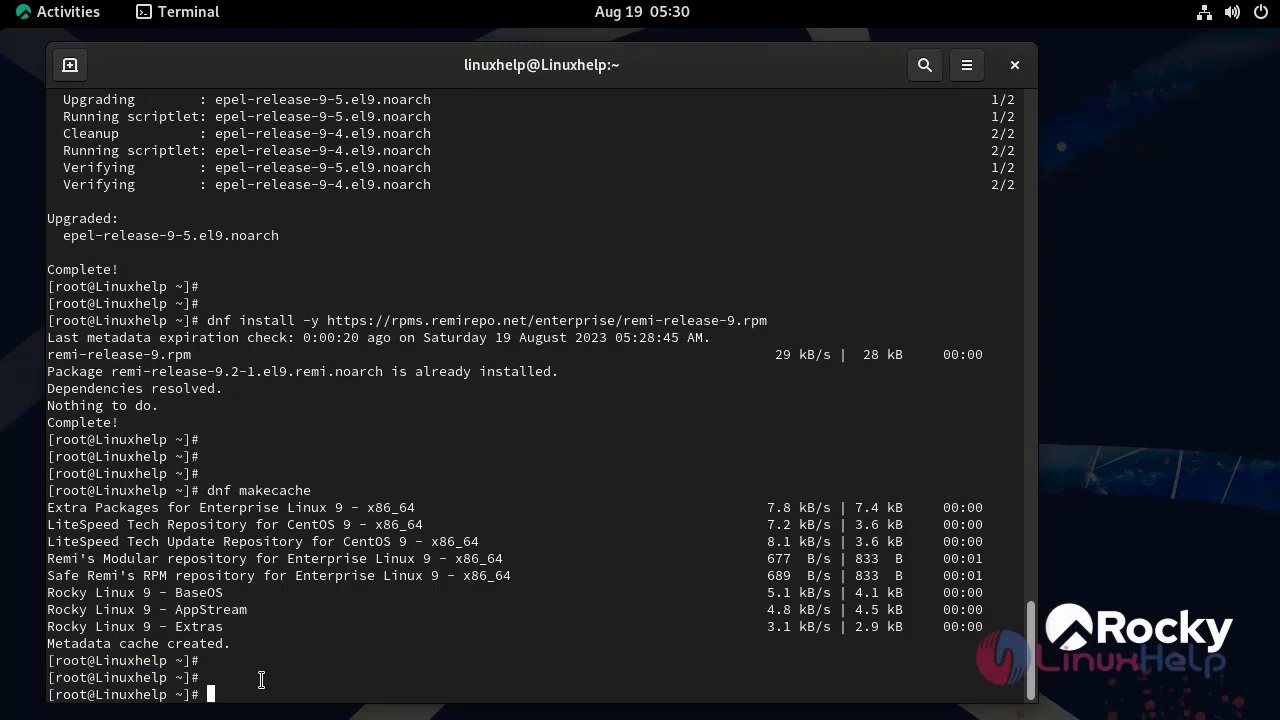
# Install openlitespeed 1.7.18 and its lsphp74 packages with dnf install -y.
pyautogui.write('dnf')
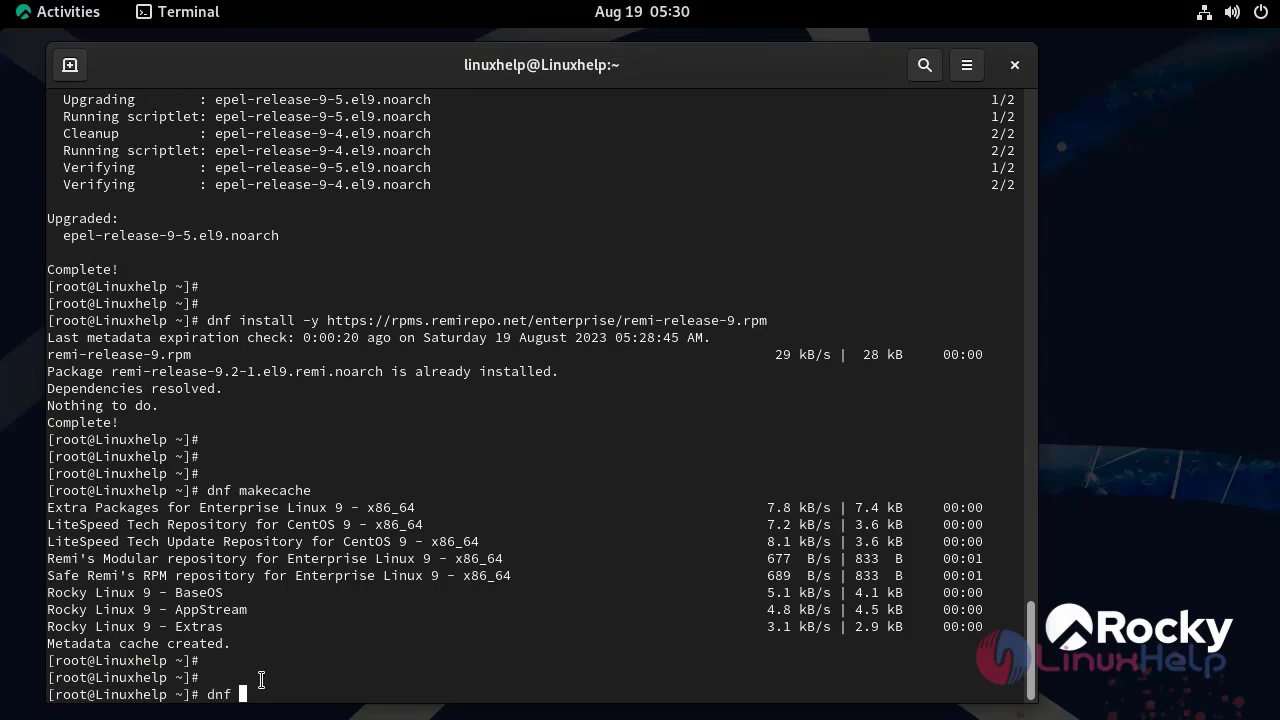
pyautogui.write('install')
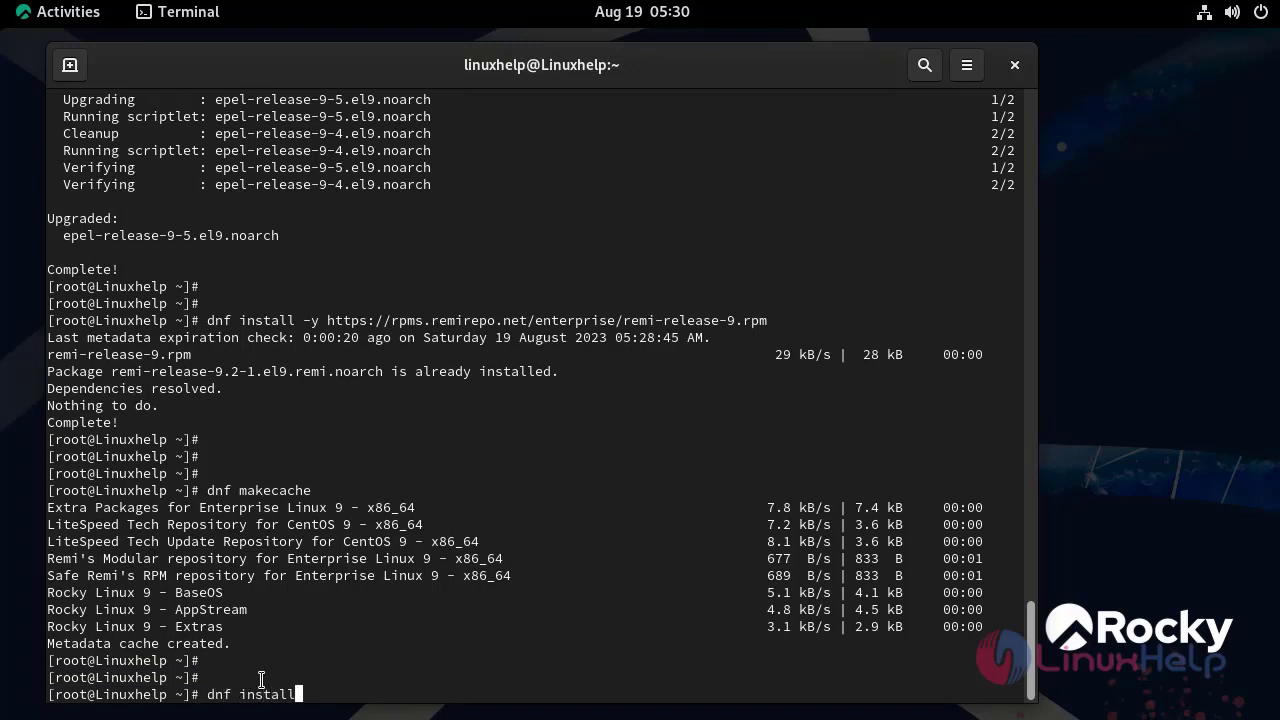
pyautogui.write('-y')
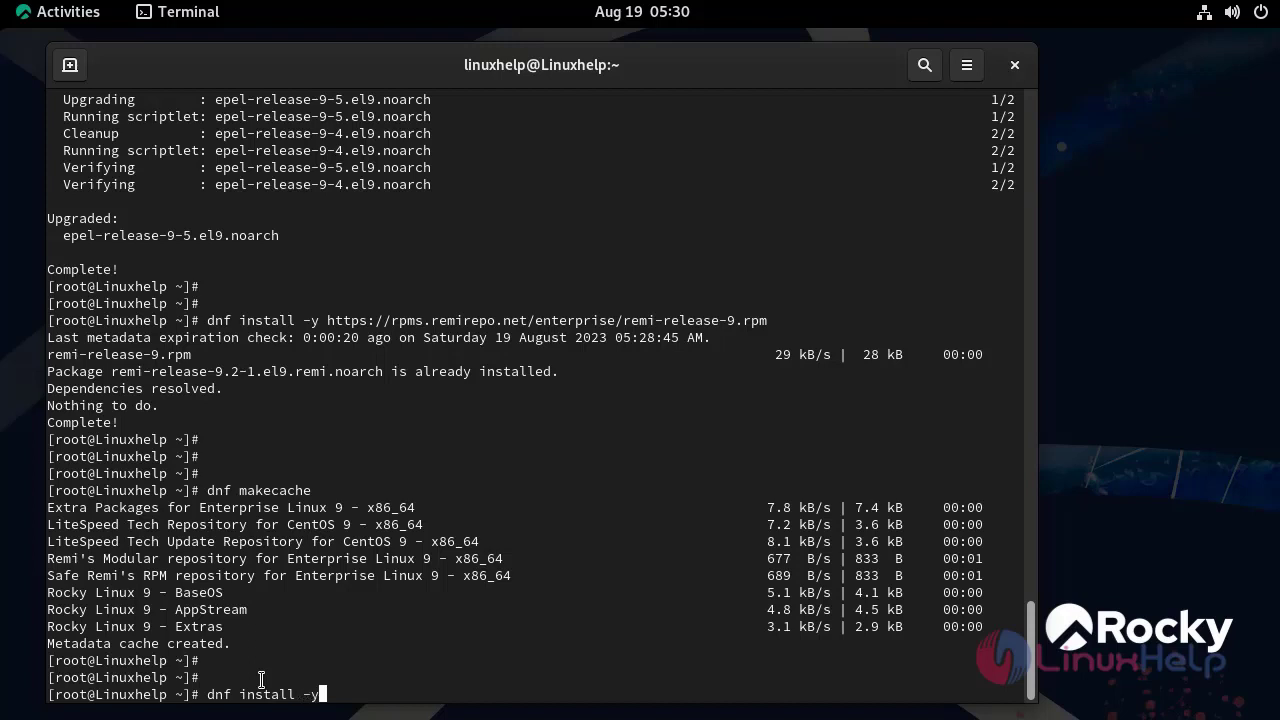
pyautogui.write('open')
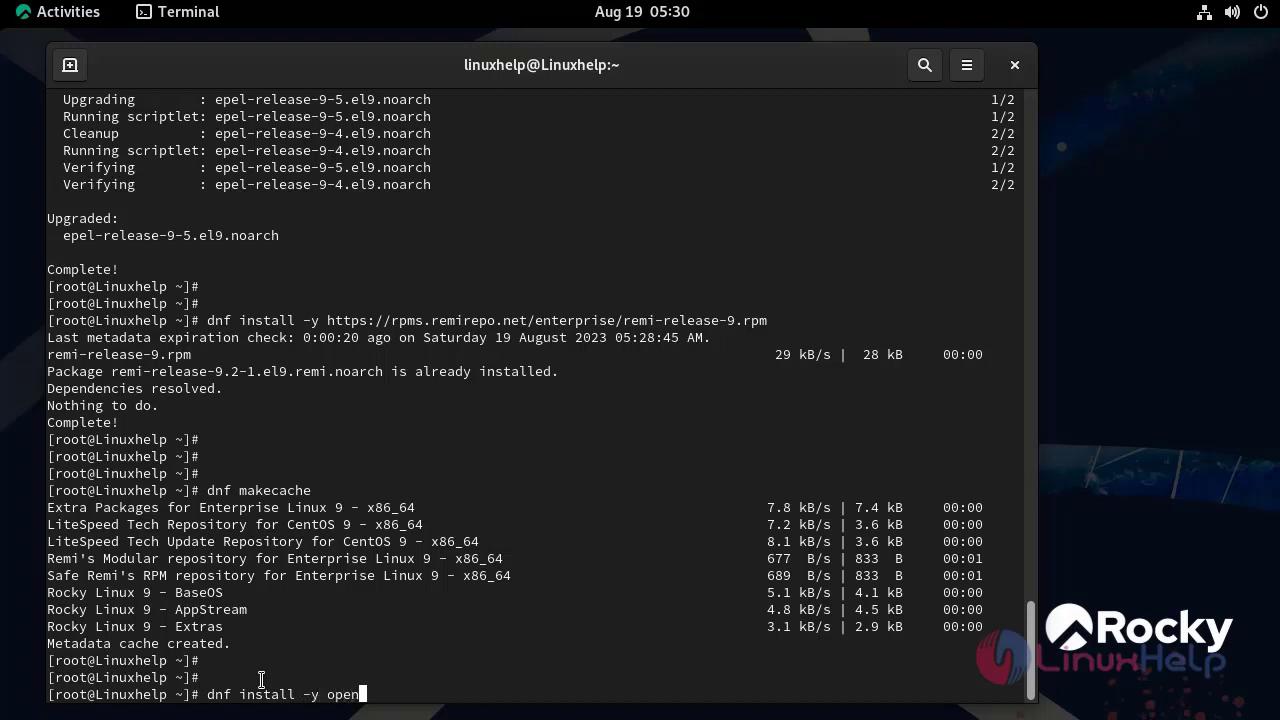
pyautogui.write('li')
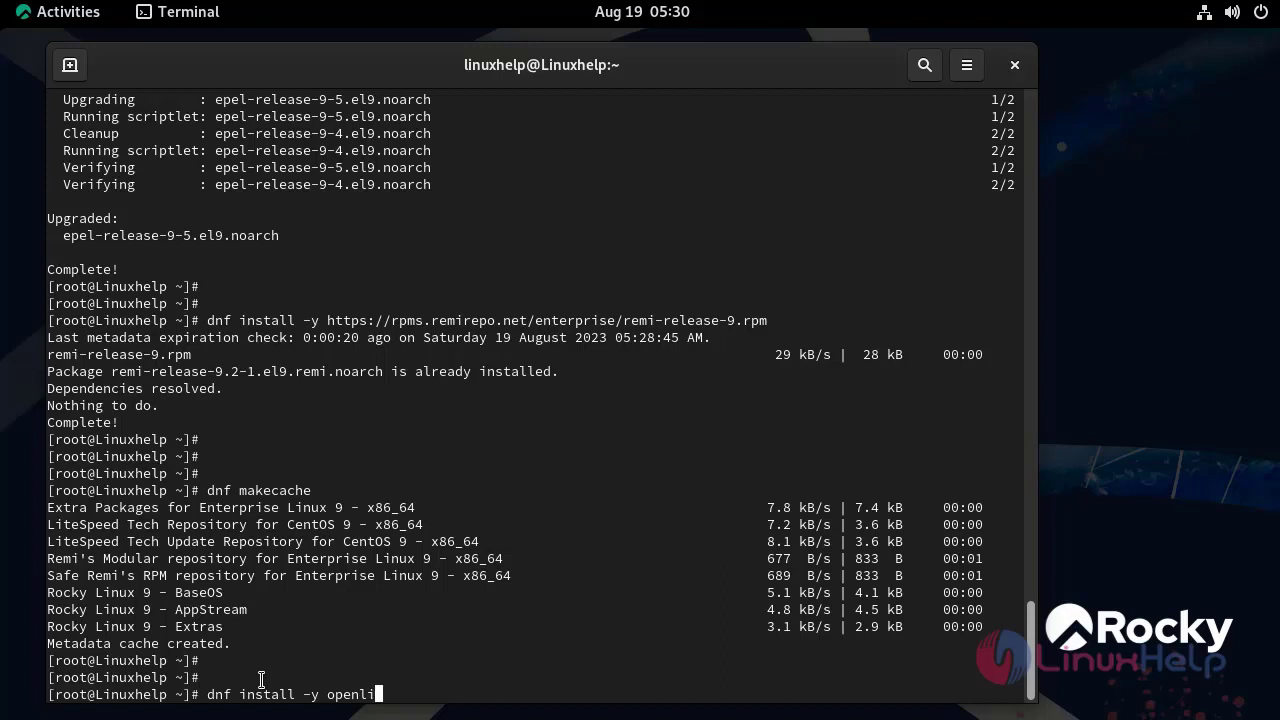
pyautogui.write('tespeed')
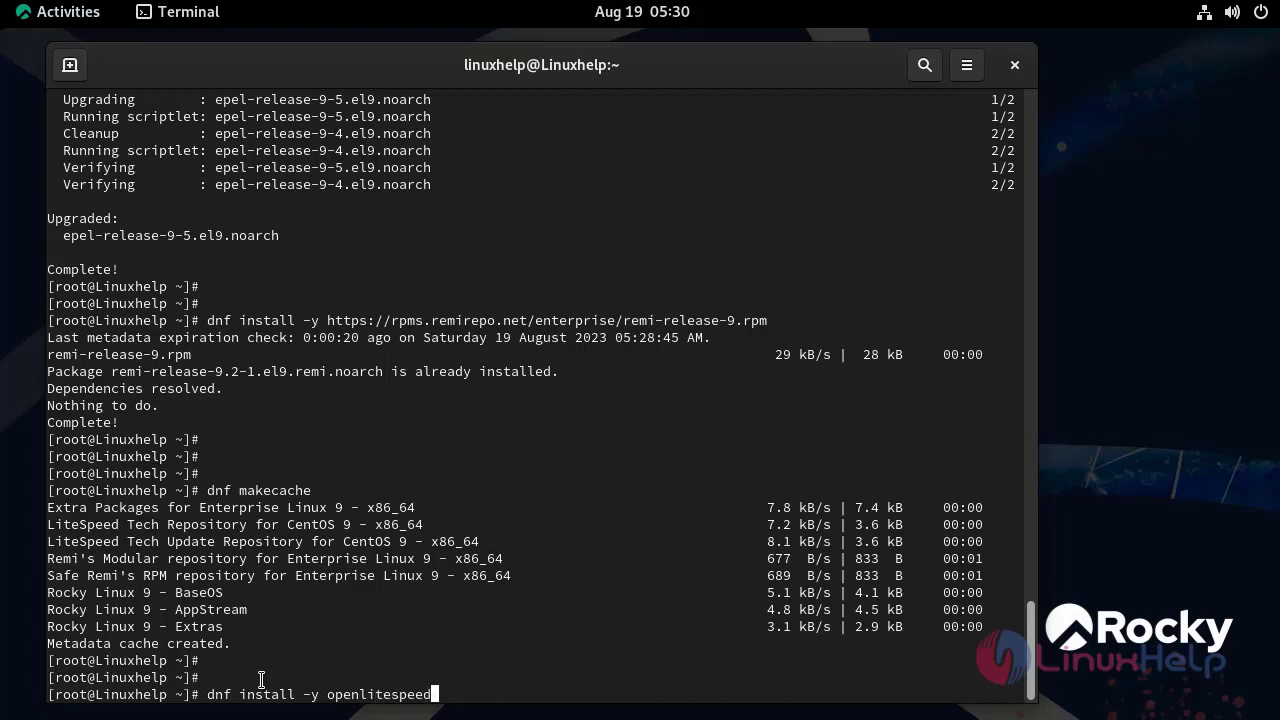
pyautogui.press('Return')
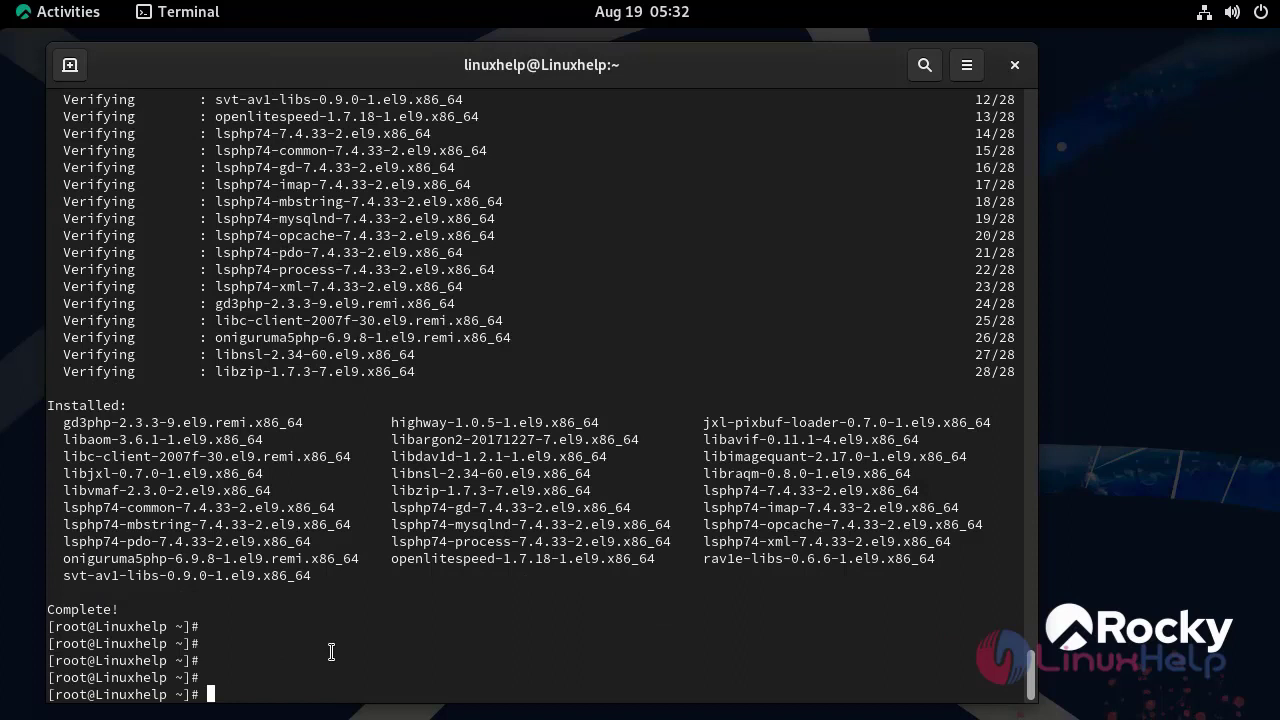
pyautogui.moveTo(356, 678)
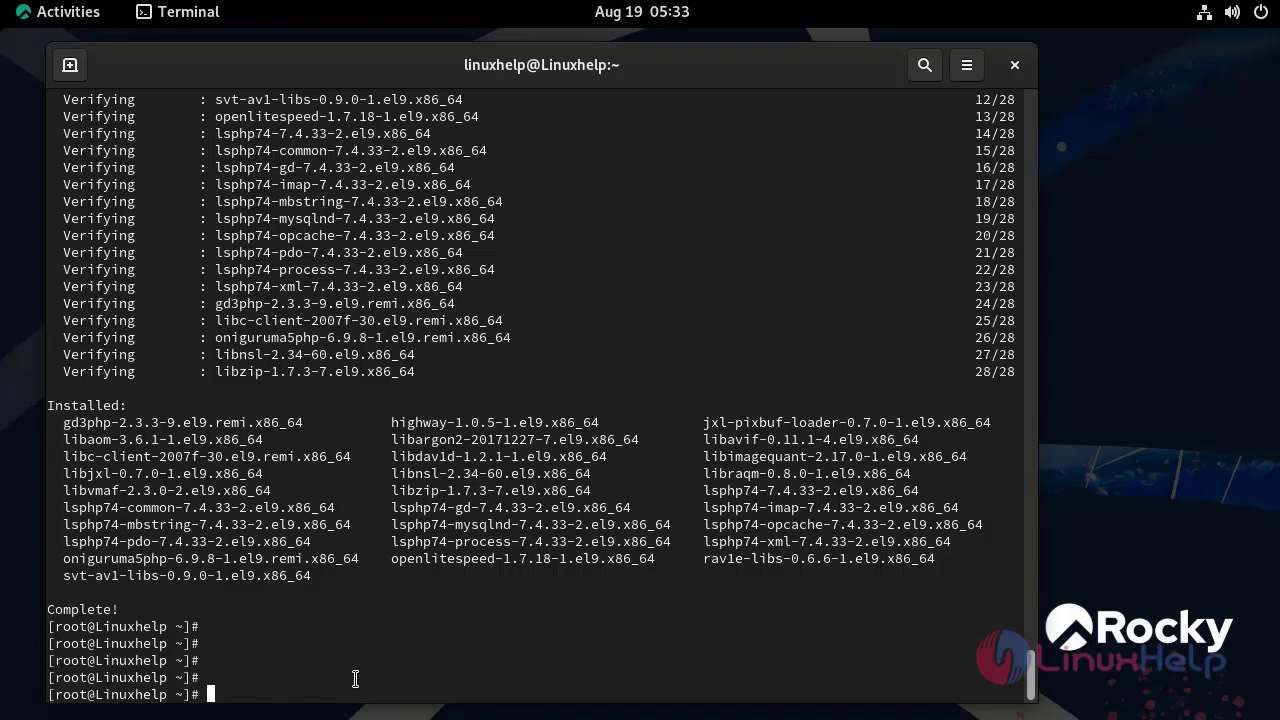
# Display the WebAdmin credentials from /usr/local/lsws/adminpasswd.
pyautogui.write('cat')
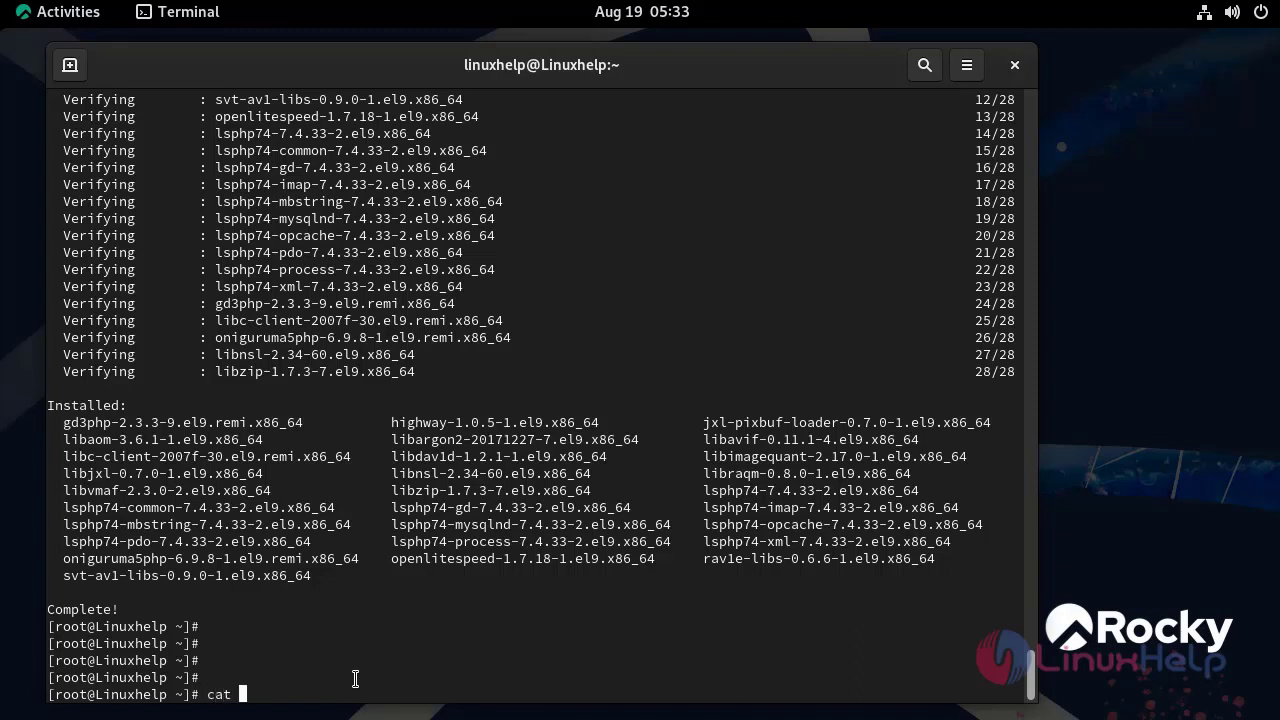
pyautogui.write('/usr')
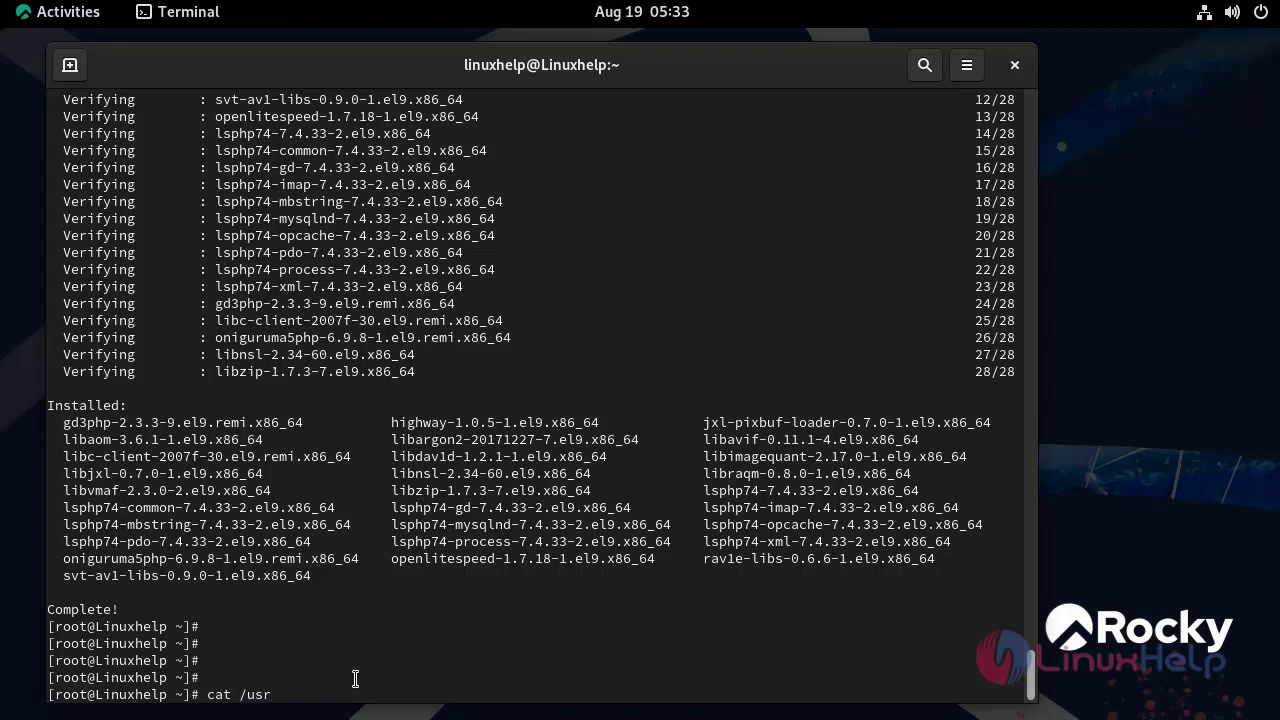
pyautogui.write('/local')
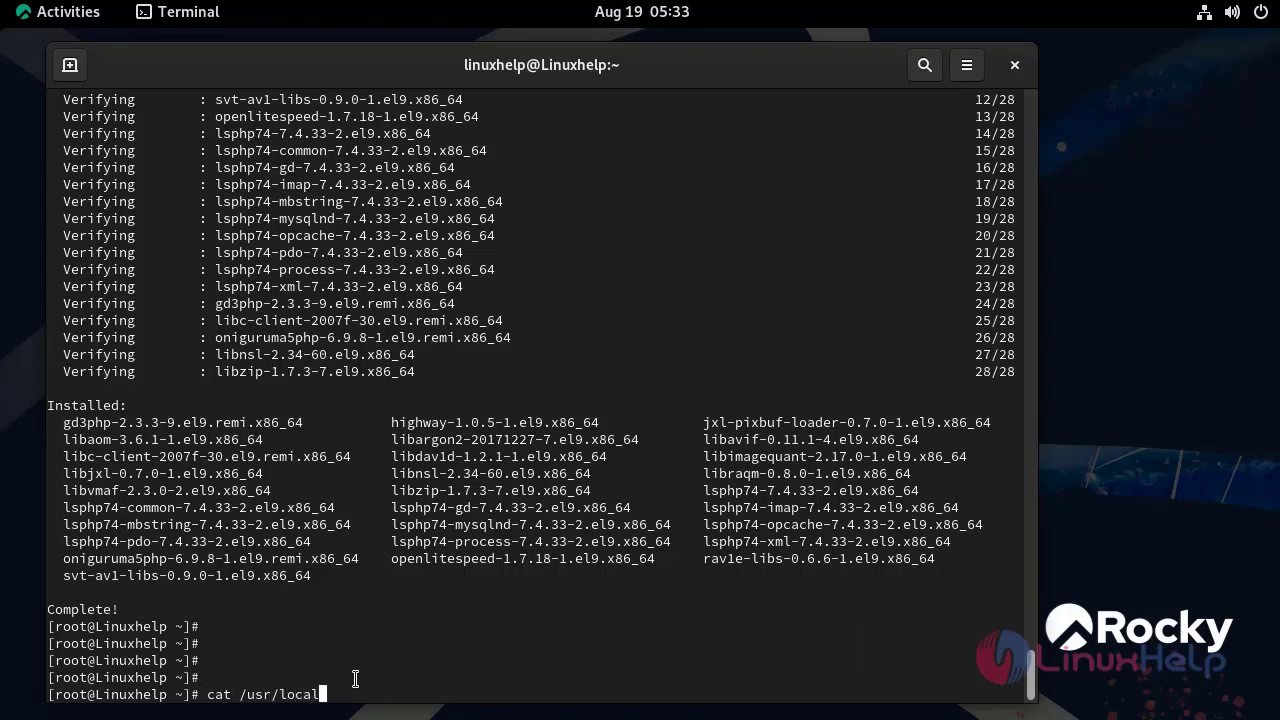
pyautogui.write('l')
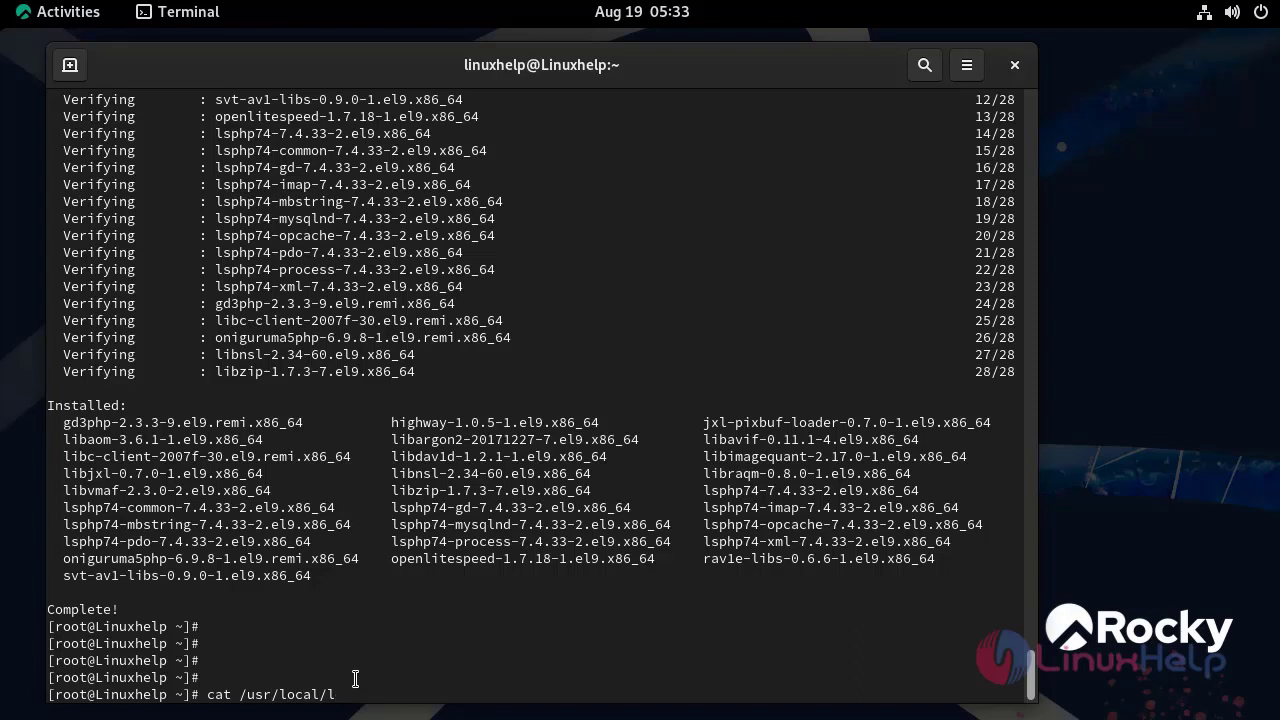
pyautogui.write('sws/')
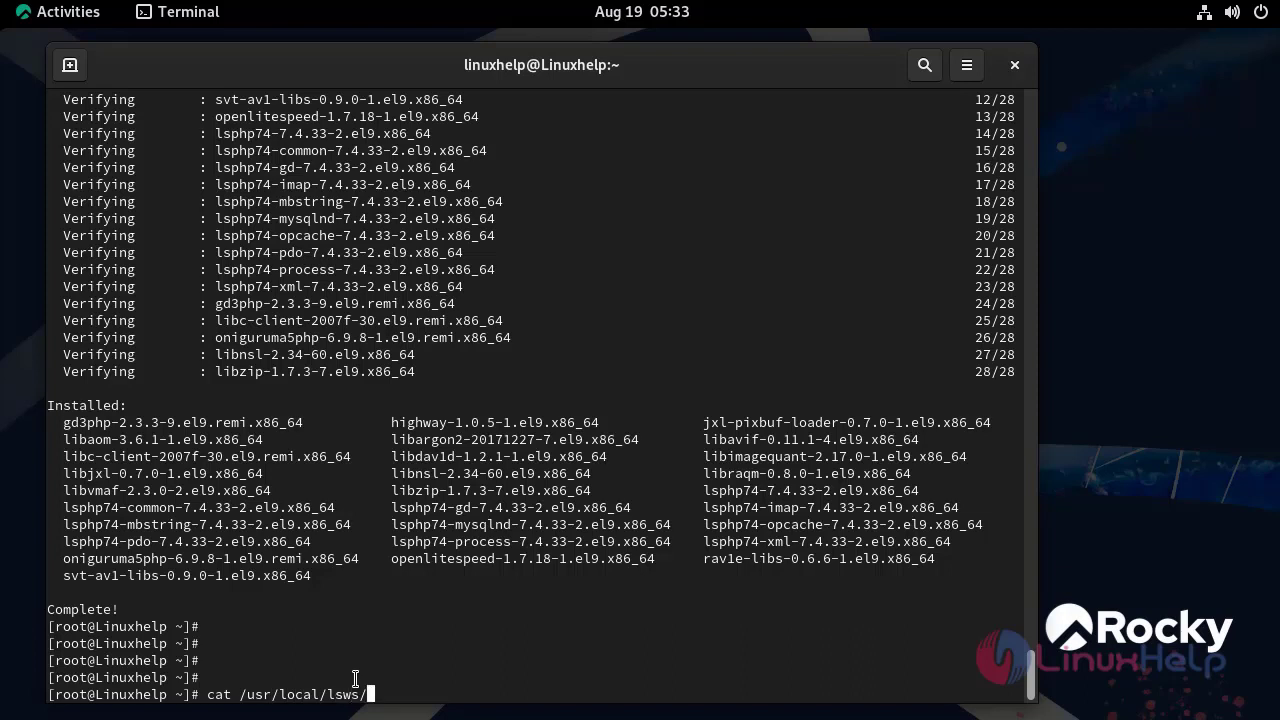
pyautogui.write('admin')
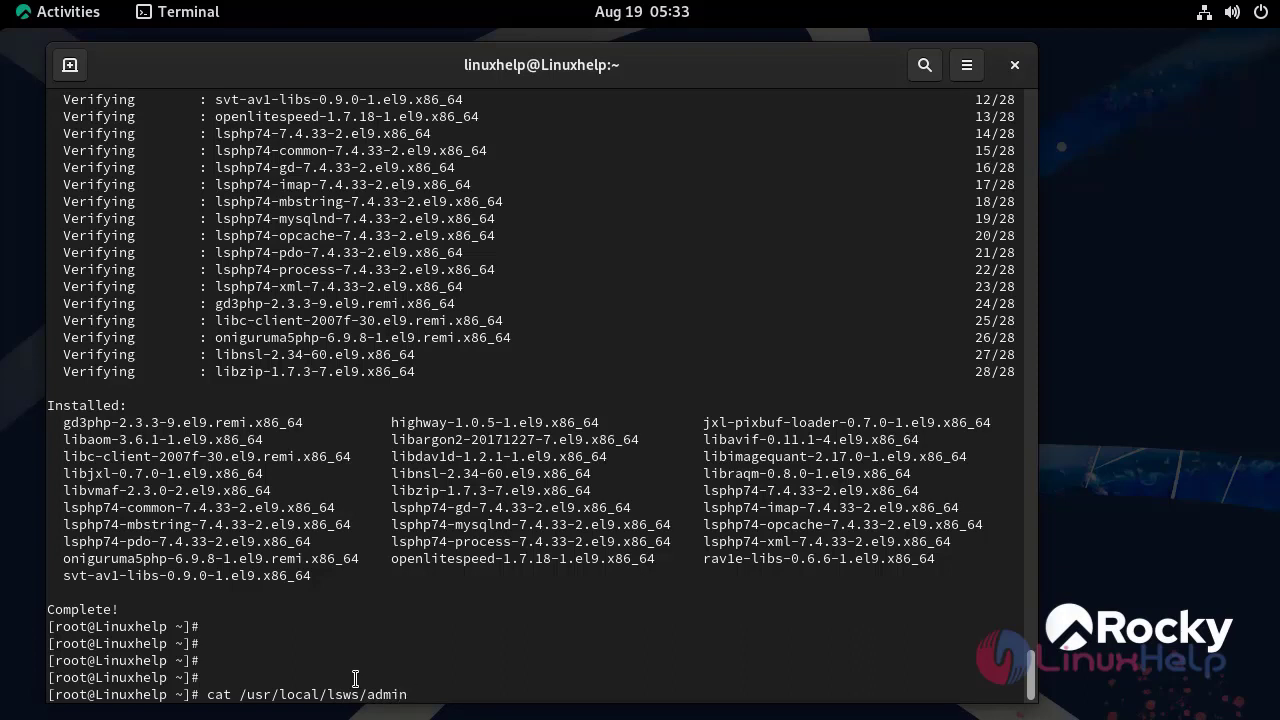
pyautogui.write('passwd')
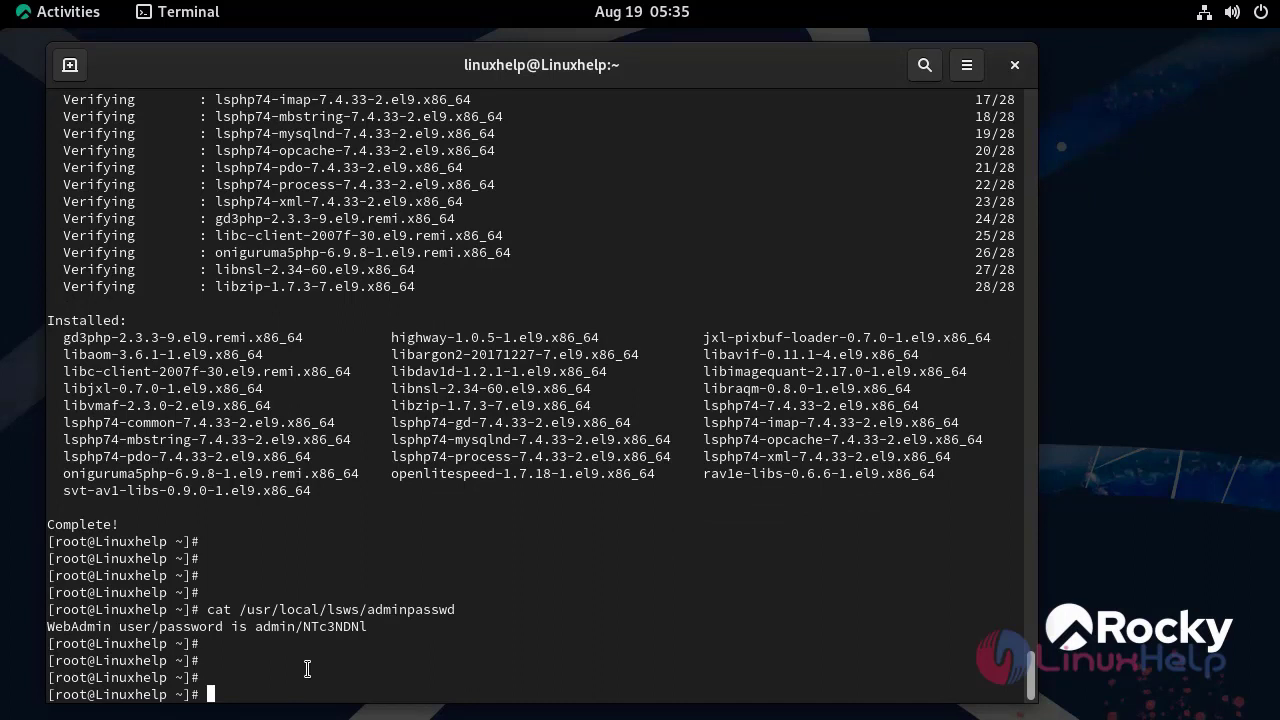
pyautogui.write('systemctl')
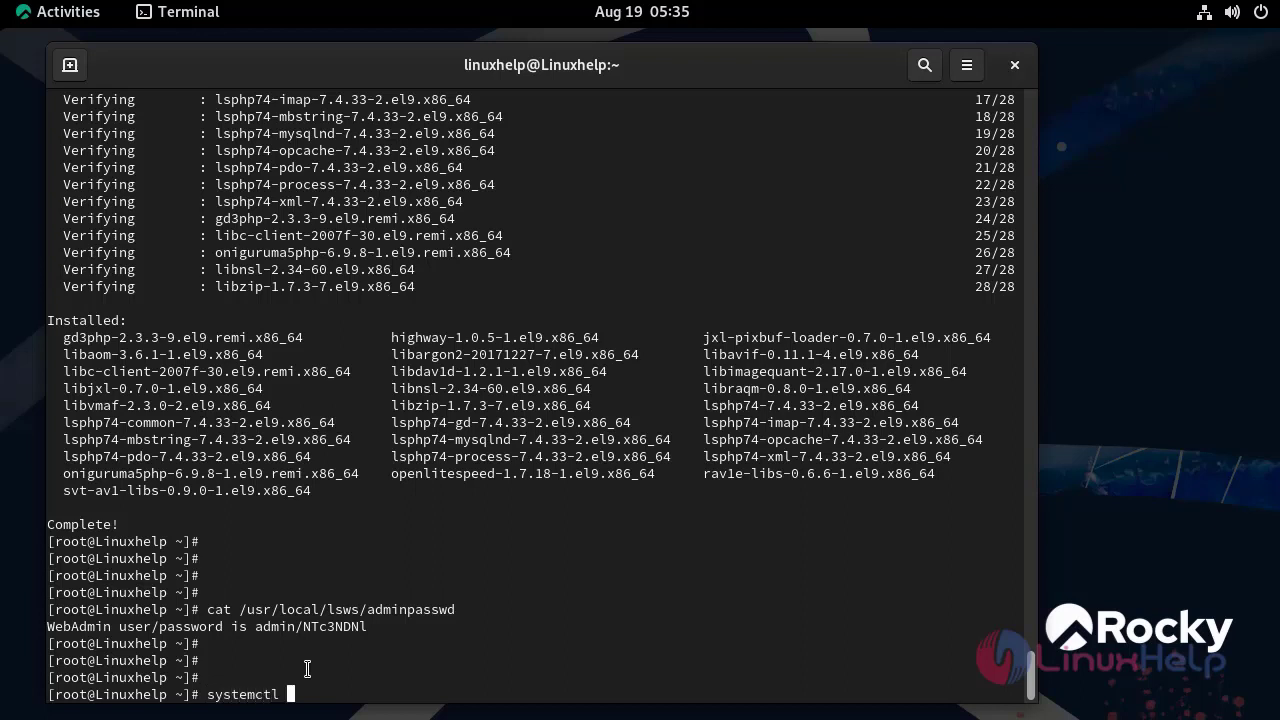
# Enable and start the lsws service with systemctl enable --now and start.
pyautogui.write('enable')
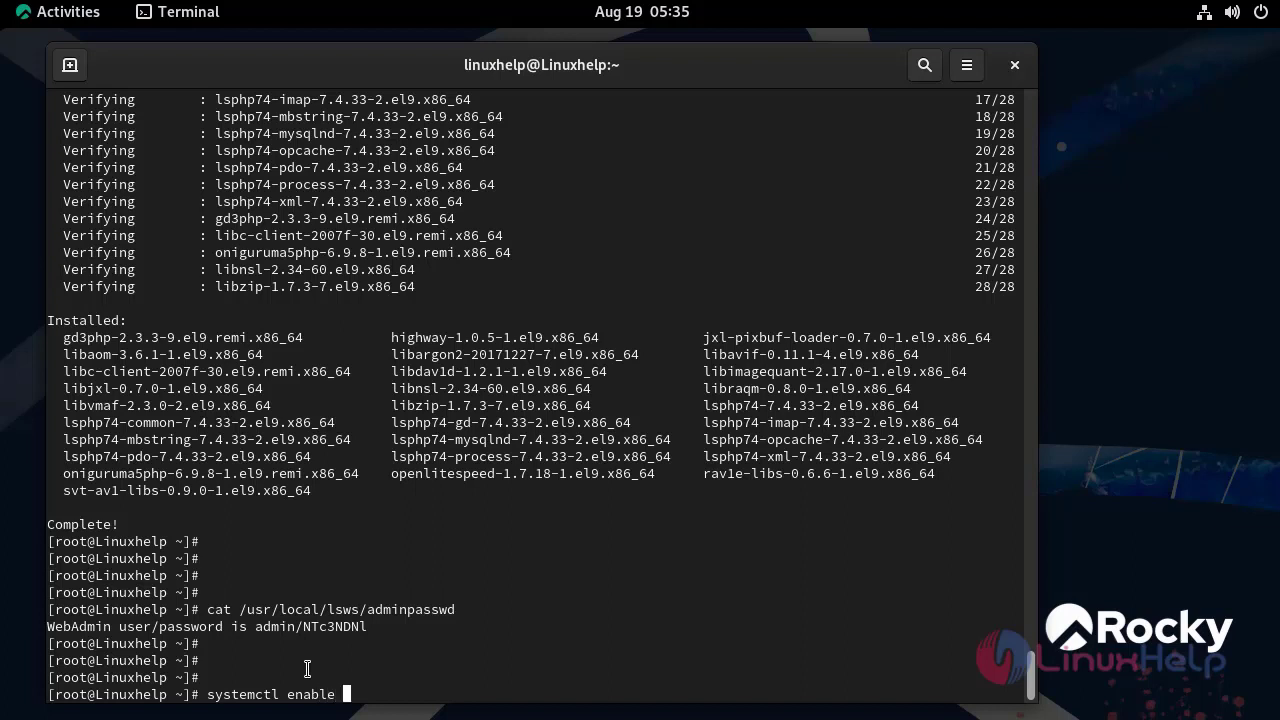
pyautogui.write('--now lsw')
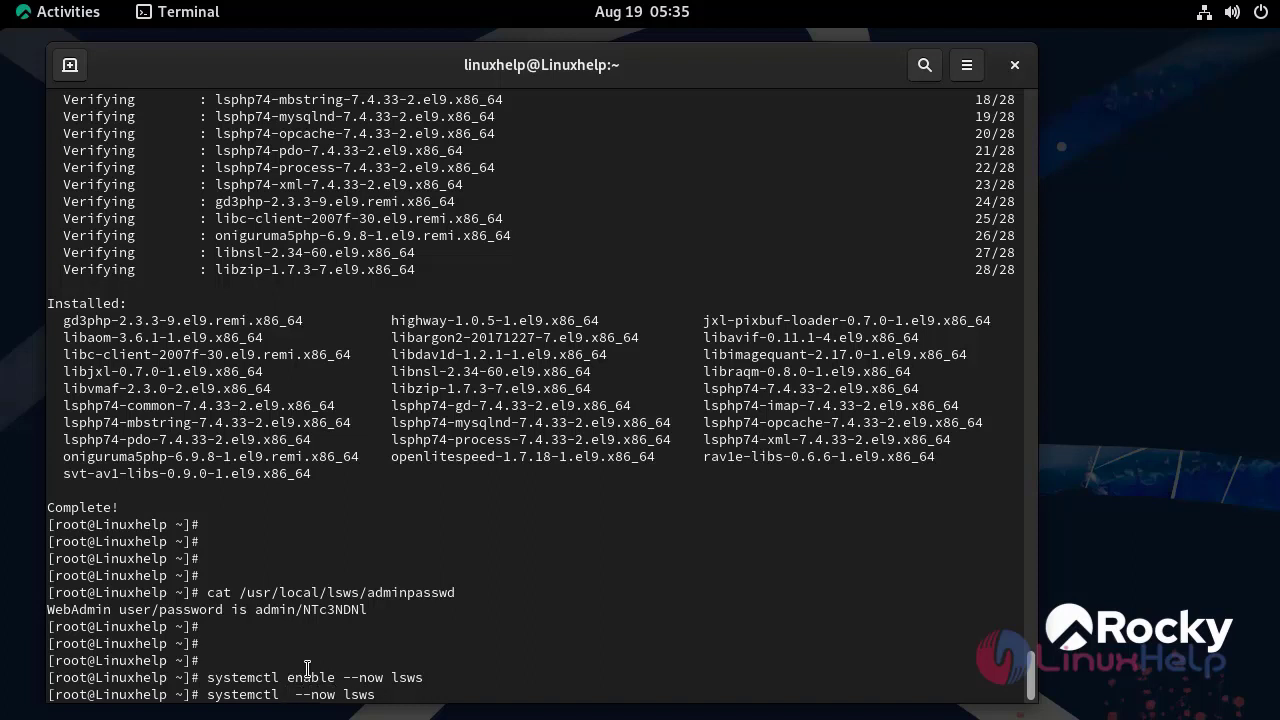
pyautogui.write('start')
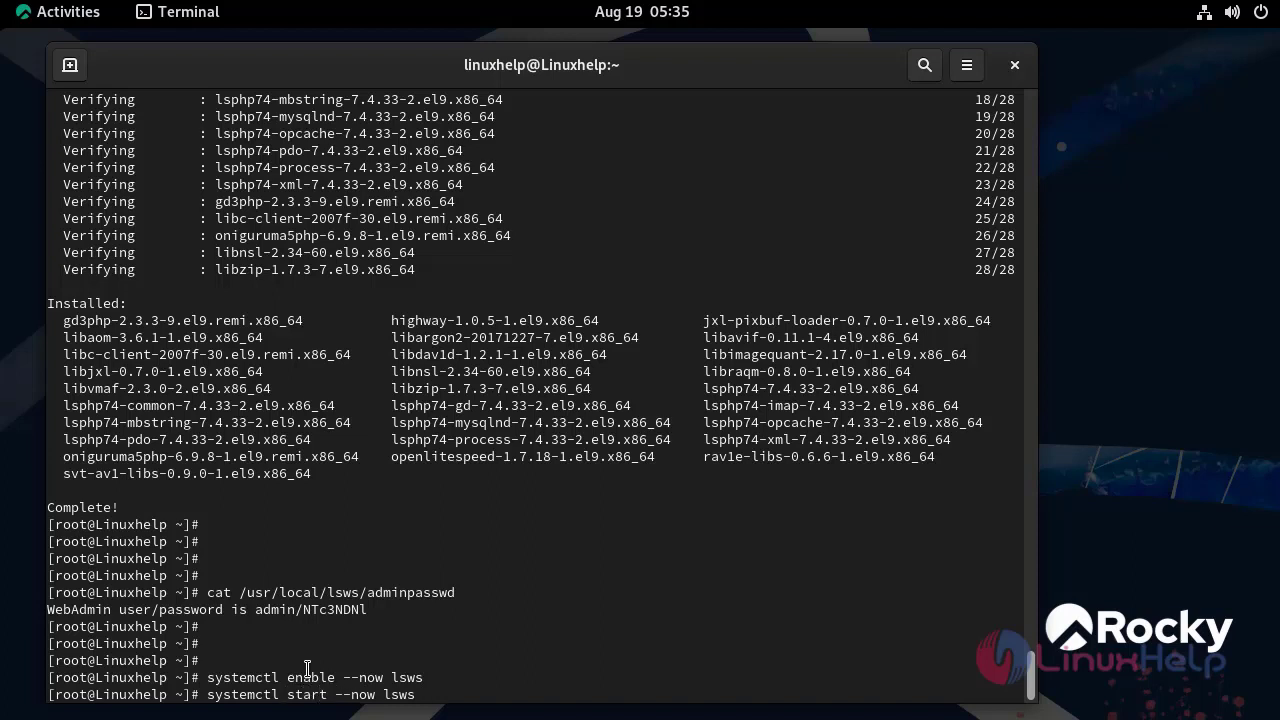
pyautogui.press('Return')
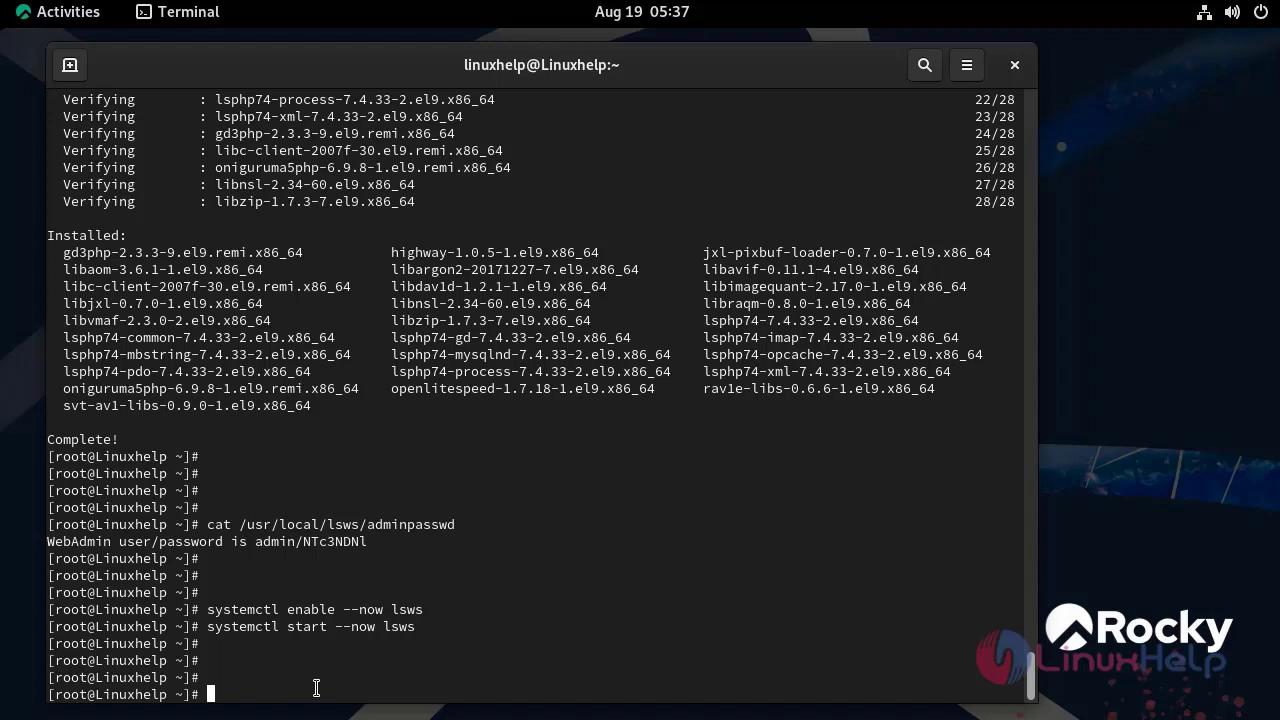
pyautogui.write('firewall')
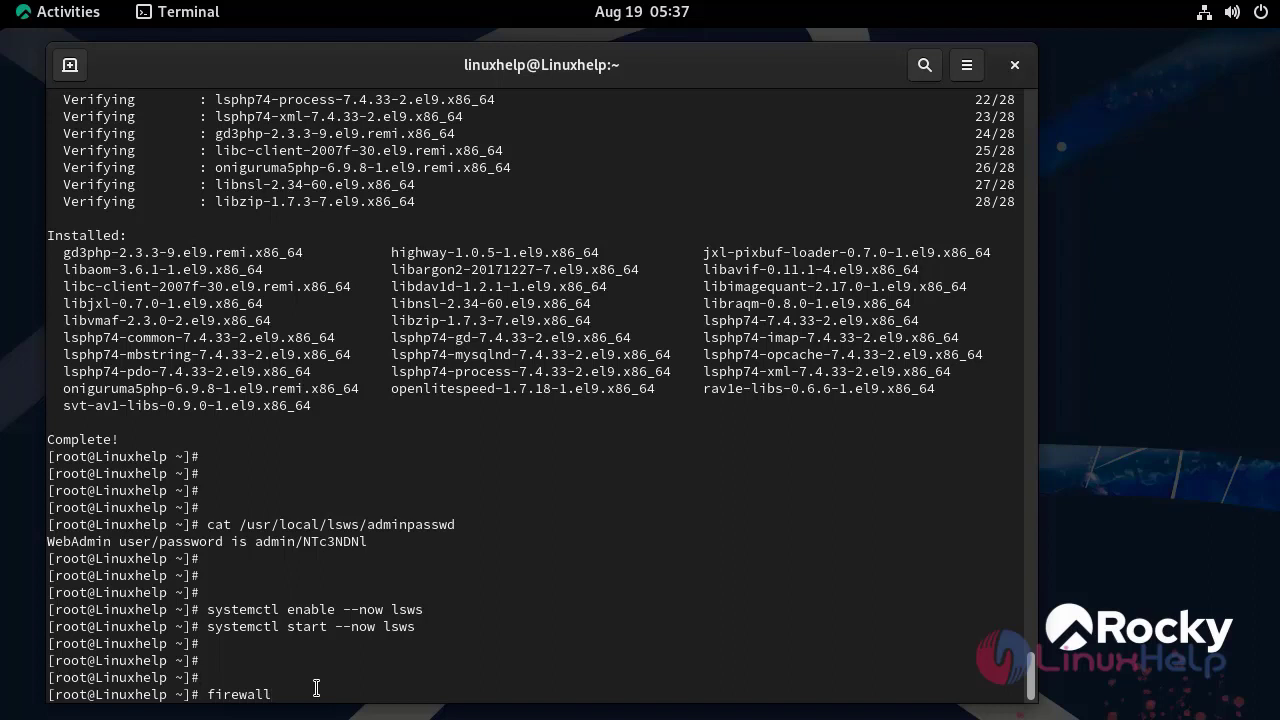
# Run firewall-cmd --permanent --add-port for 8088 and 7080, getting an invalid-port error.
pyautogui.write('-cmd')
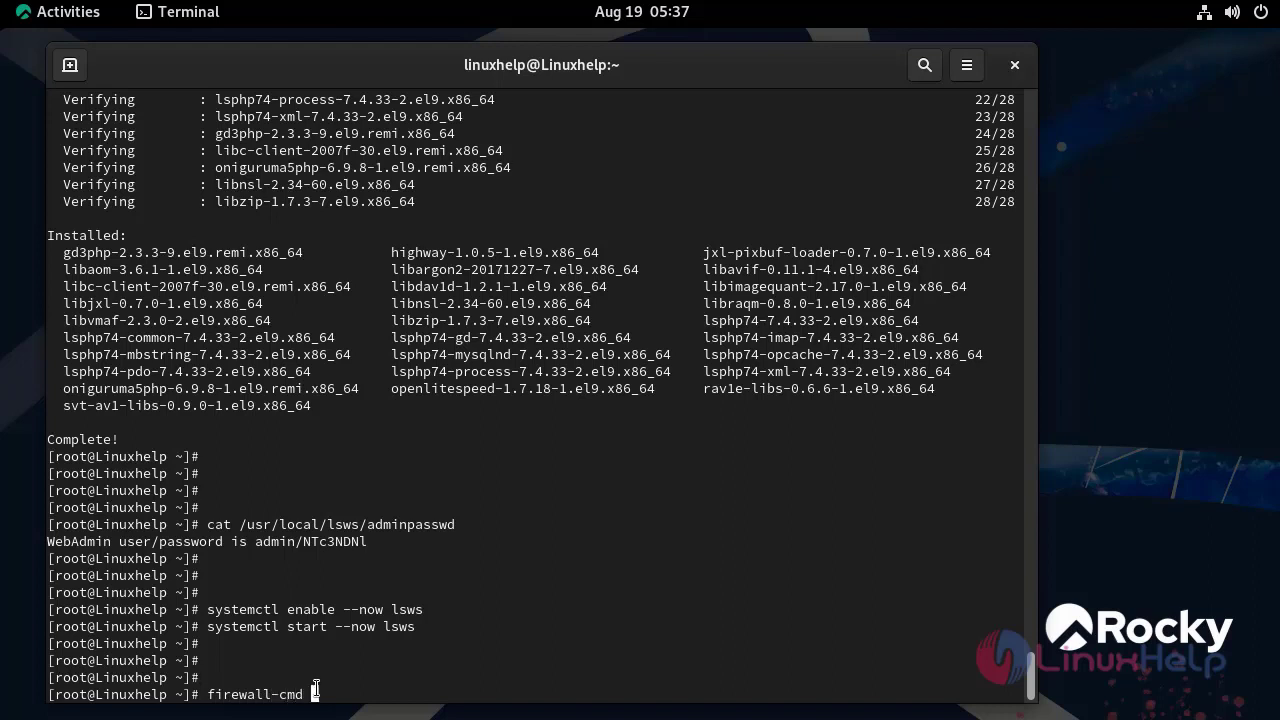
pyautogui.write('--permanent')
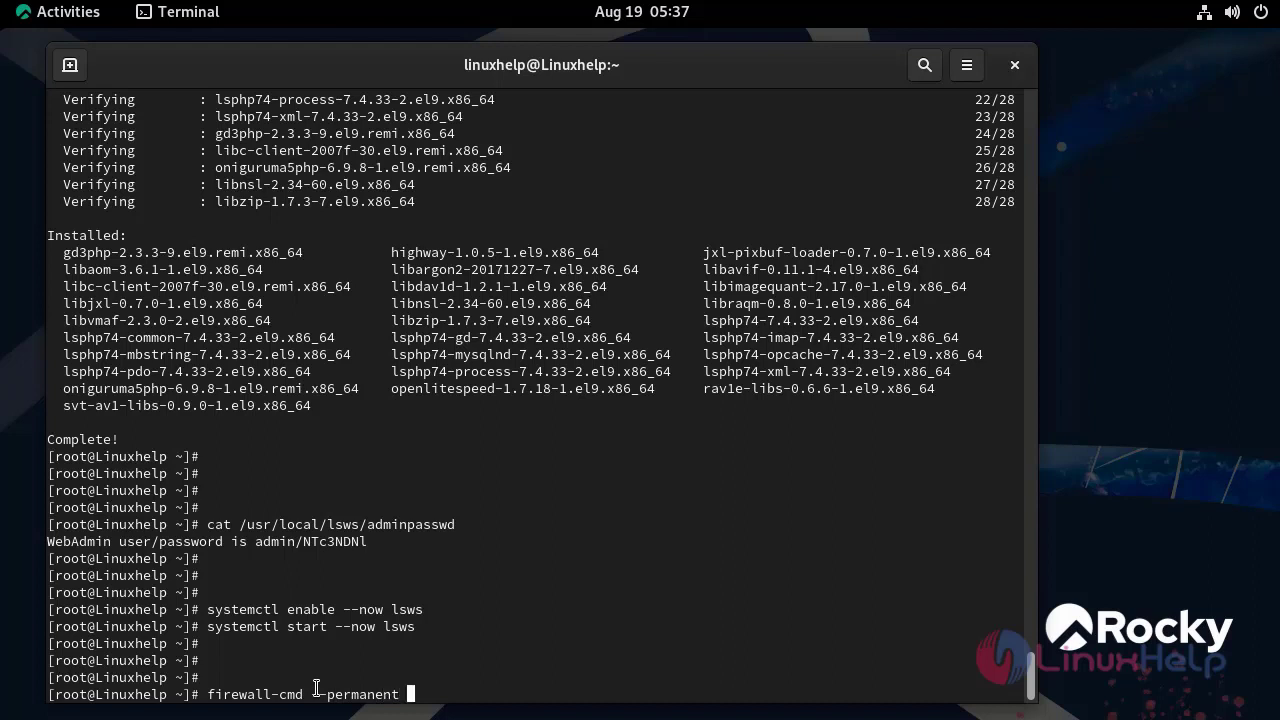
pyautogui.write('--add-')
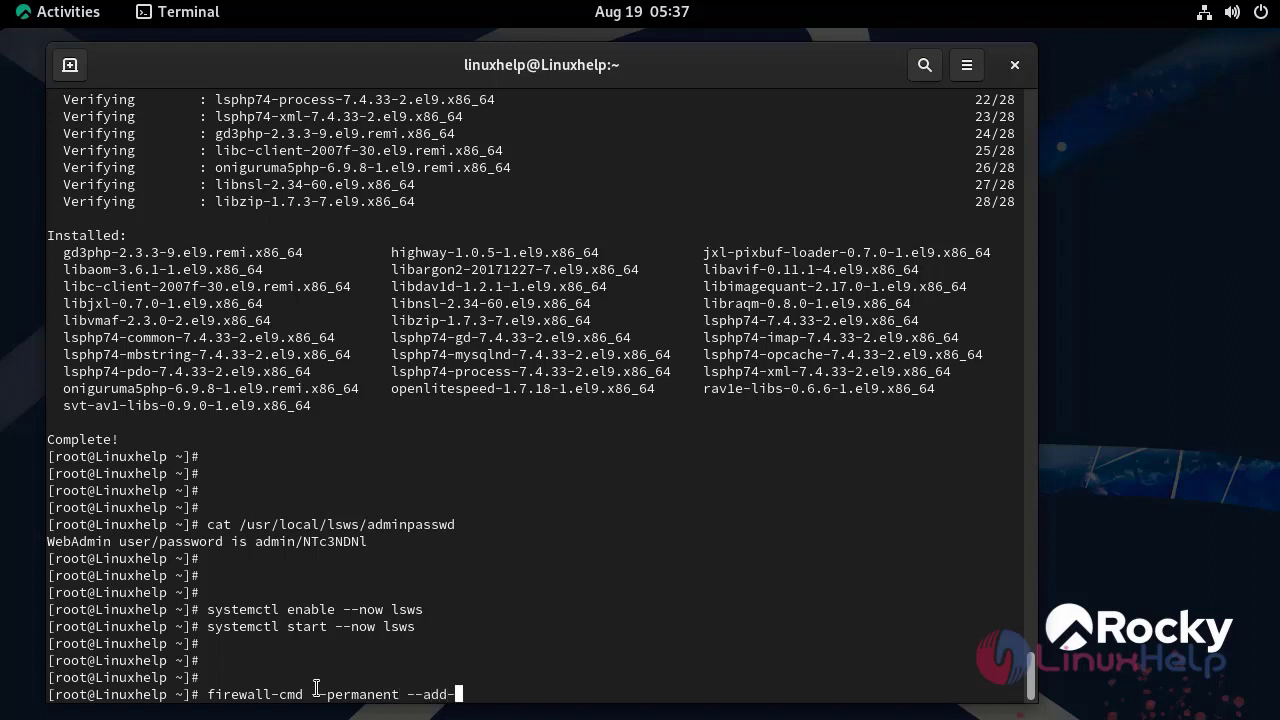
pyautogui.write('port')
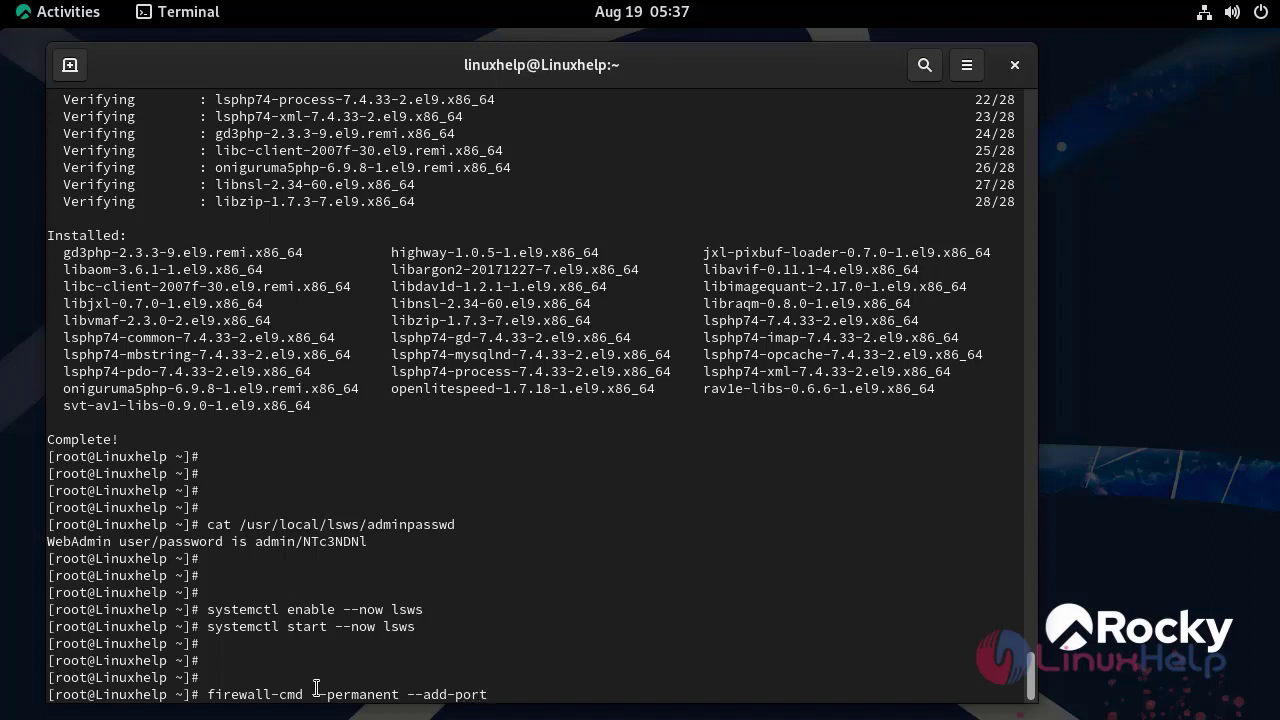
pyautogui.write('=')
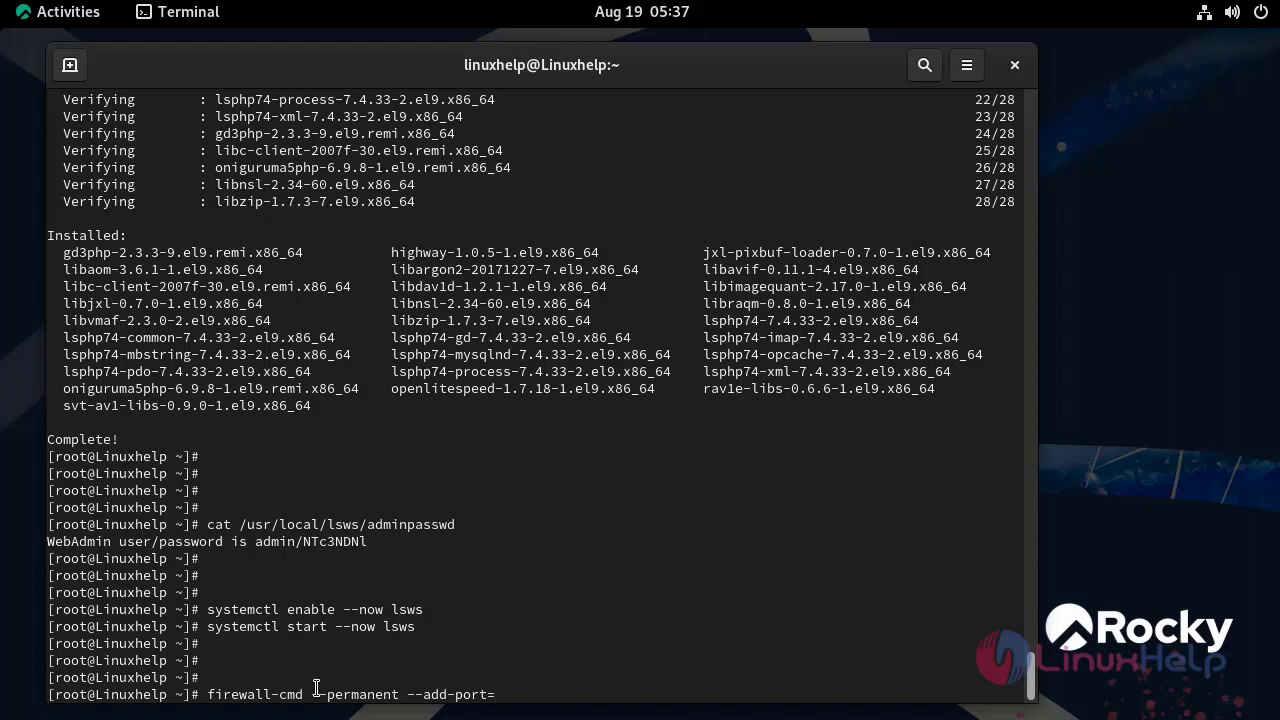
pyautogui.write('{')
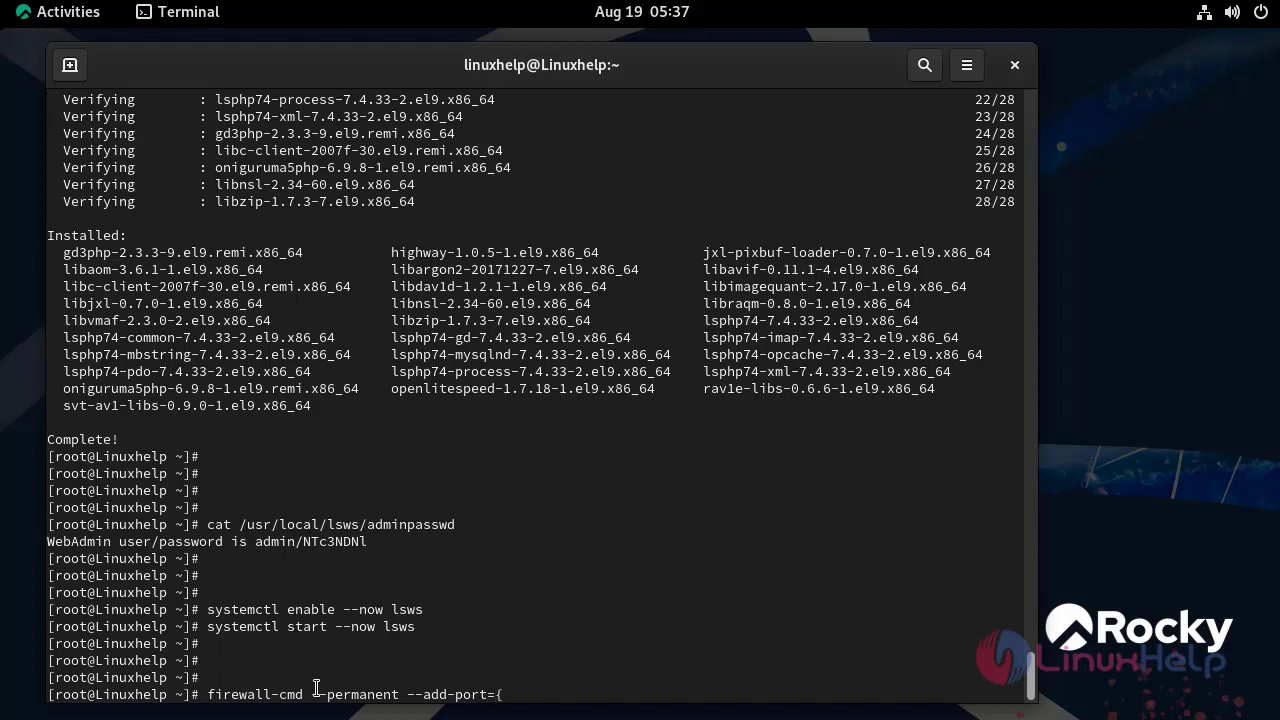
pyautogui.write('8088')
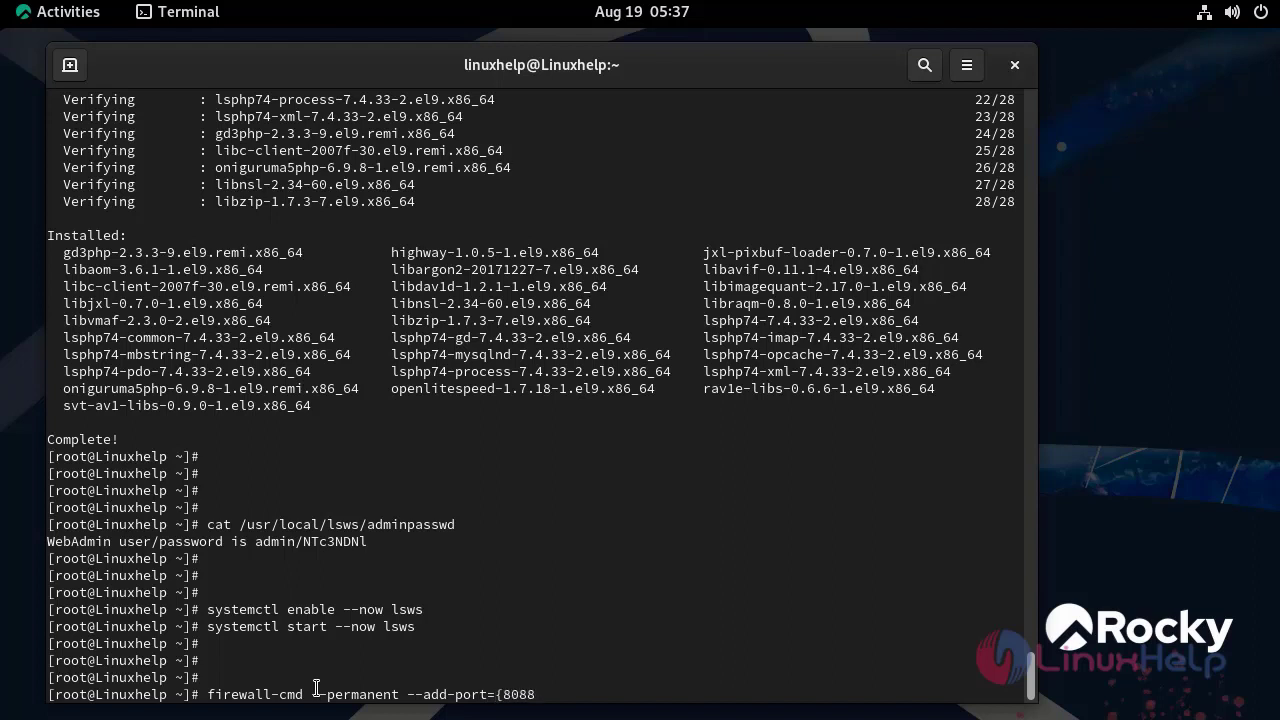
pyautogui.write(',7080')
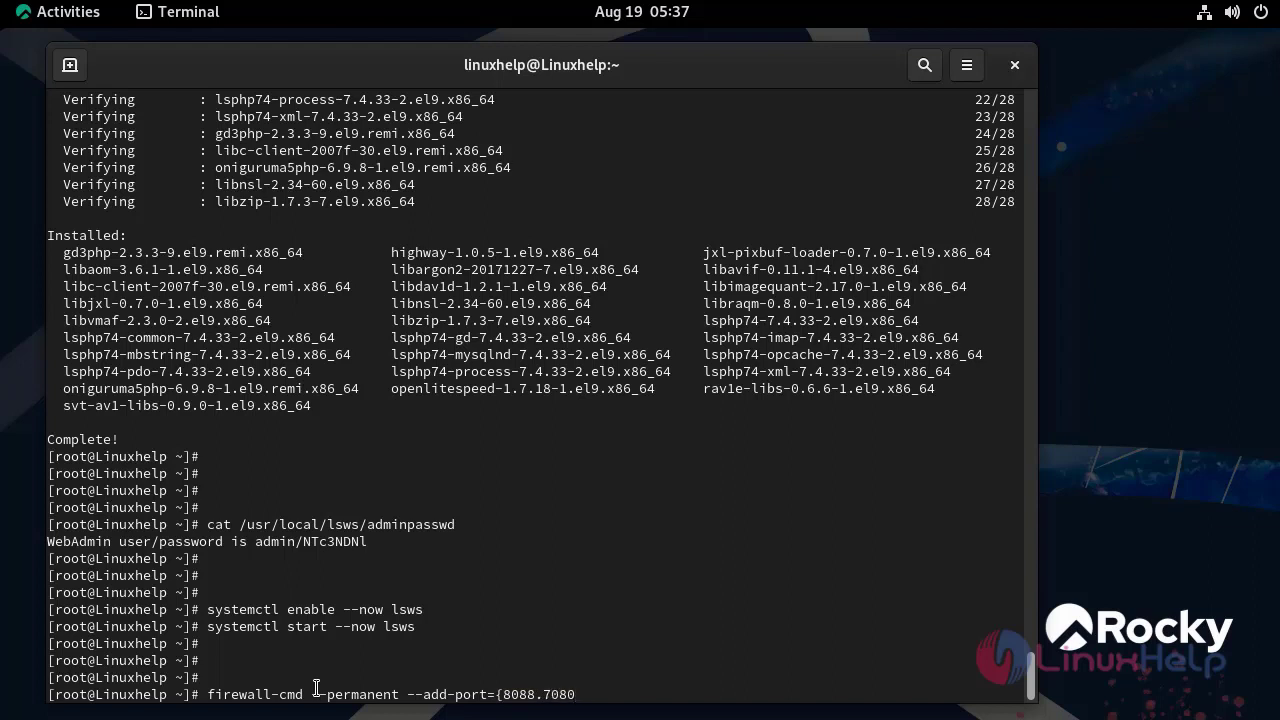
pyautogui.write('}')
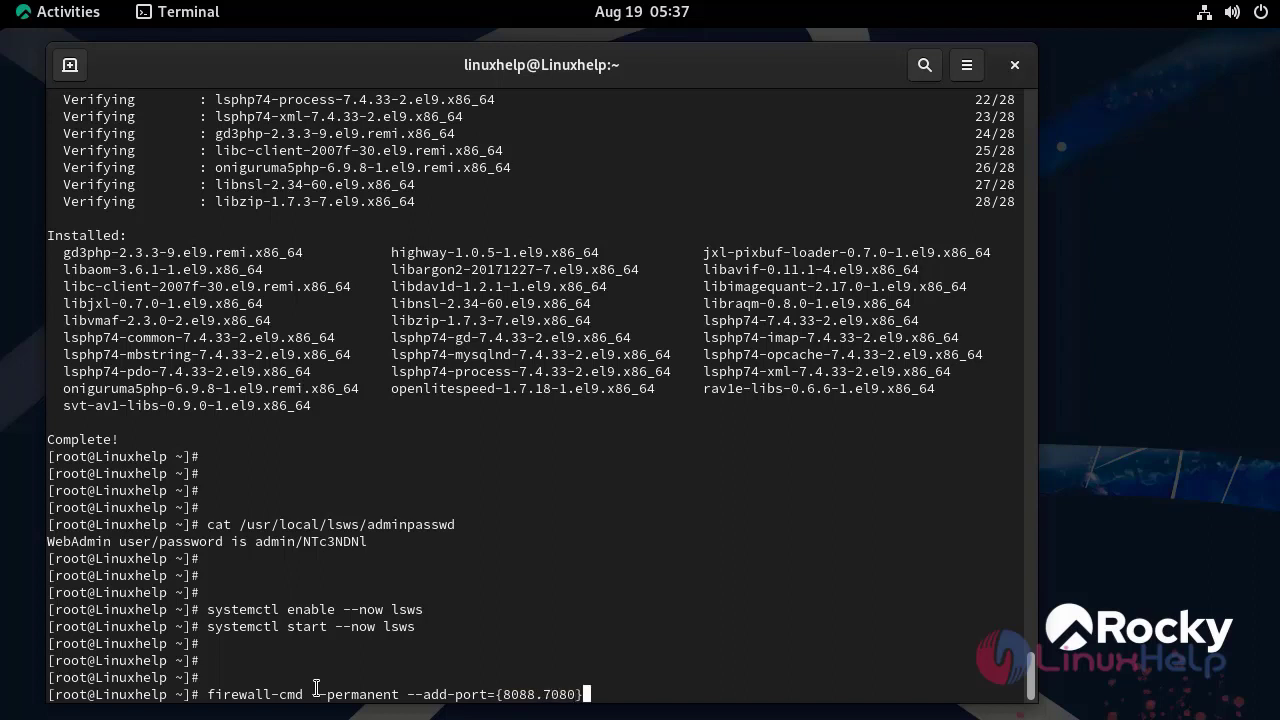
pyautogui.write('/tcp')
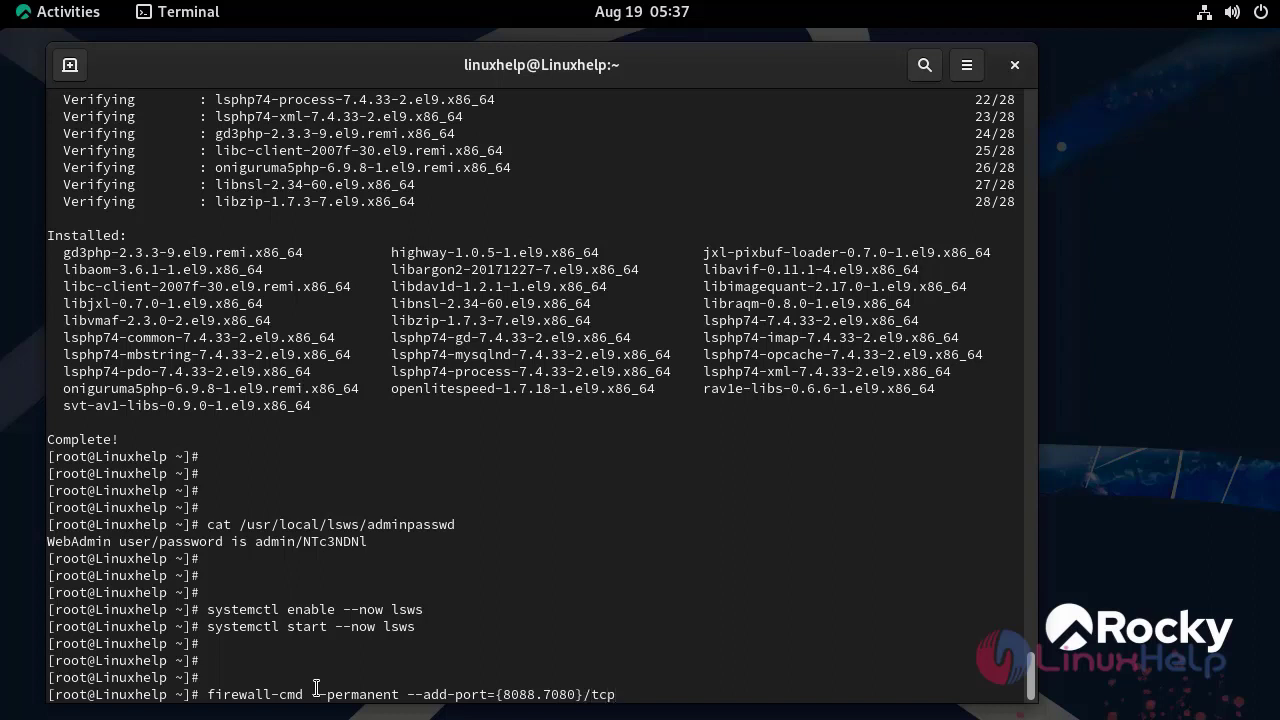
pyautogui.press('Return')
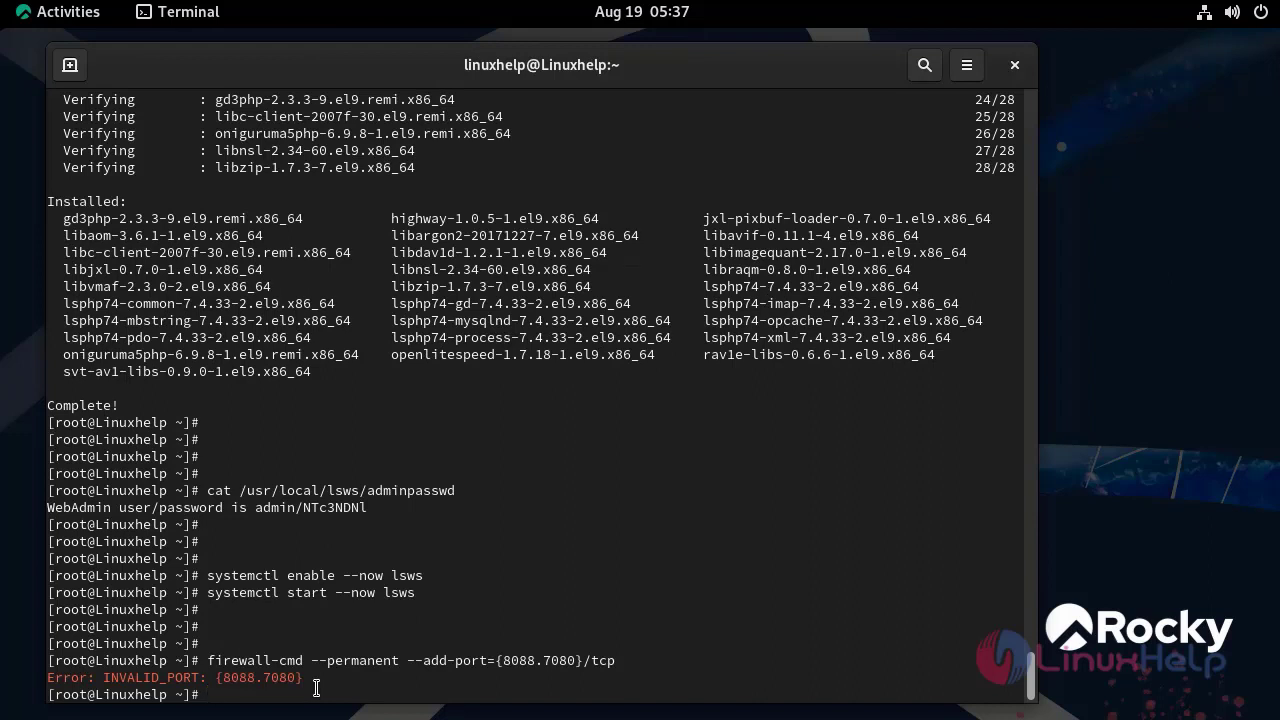
# Rerun the corrected firewall-cmd --permanent --add-port={8088,7080}/tcp, returning success.
pyautogui.write('firewall-cmd --permanent --add-port={8088,7080}/tcp')
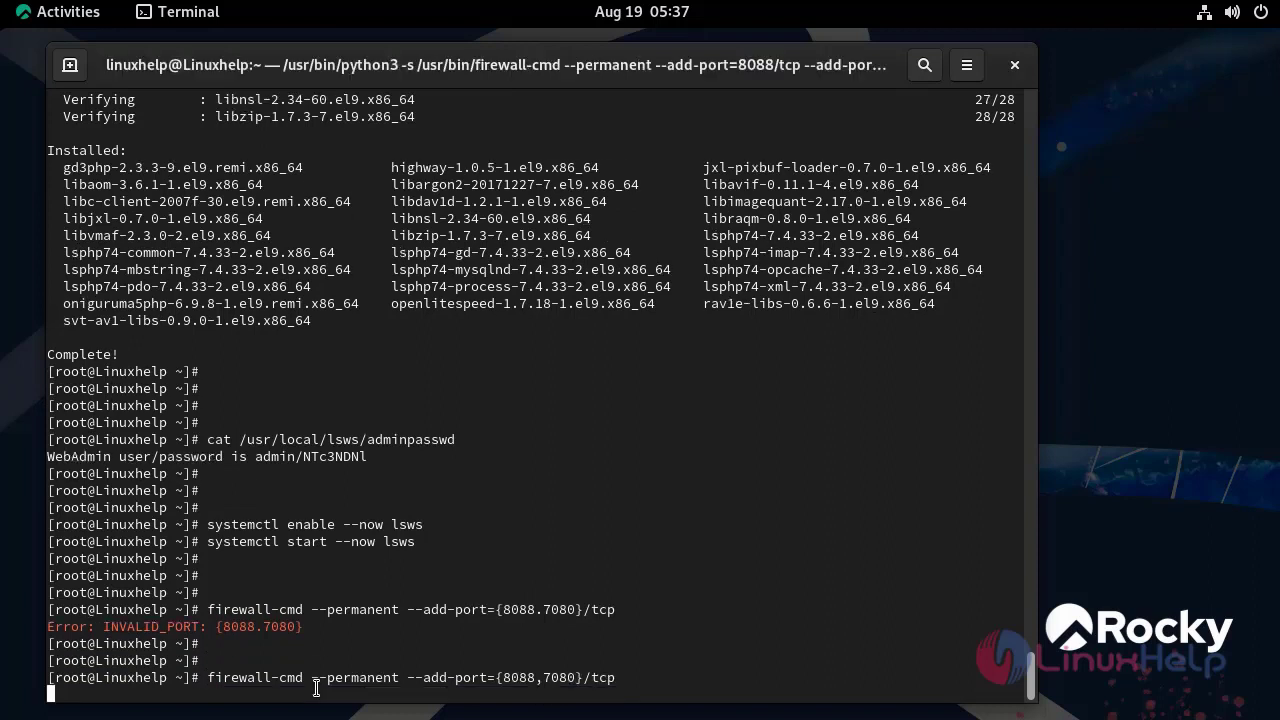
pyautogui.press('Return')
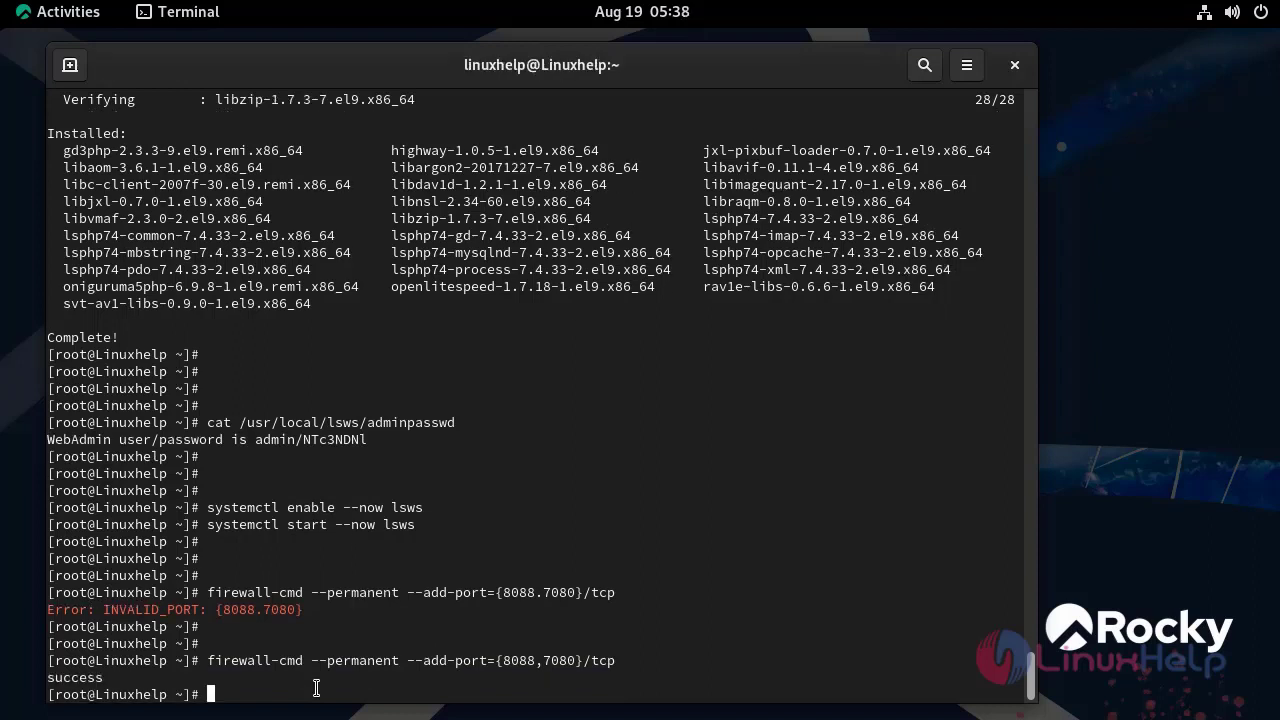
# Reload the firewall with firewall-cmd --reload so the opened ports take effect.
pyautogui.write('firewall')
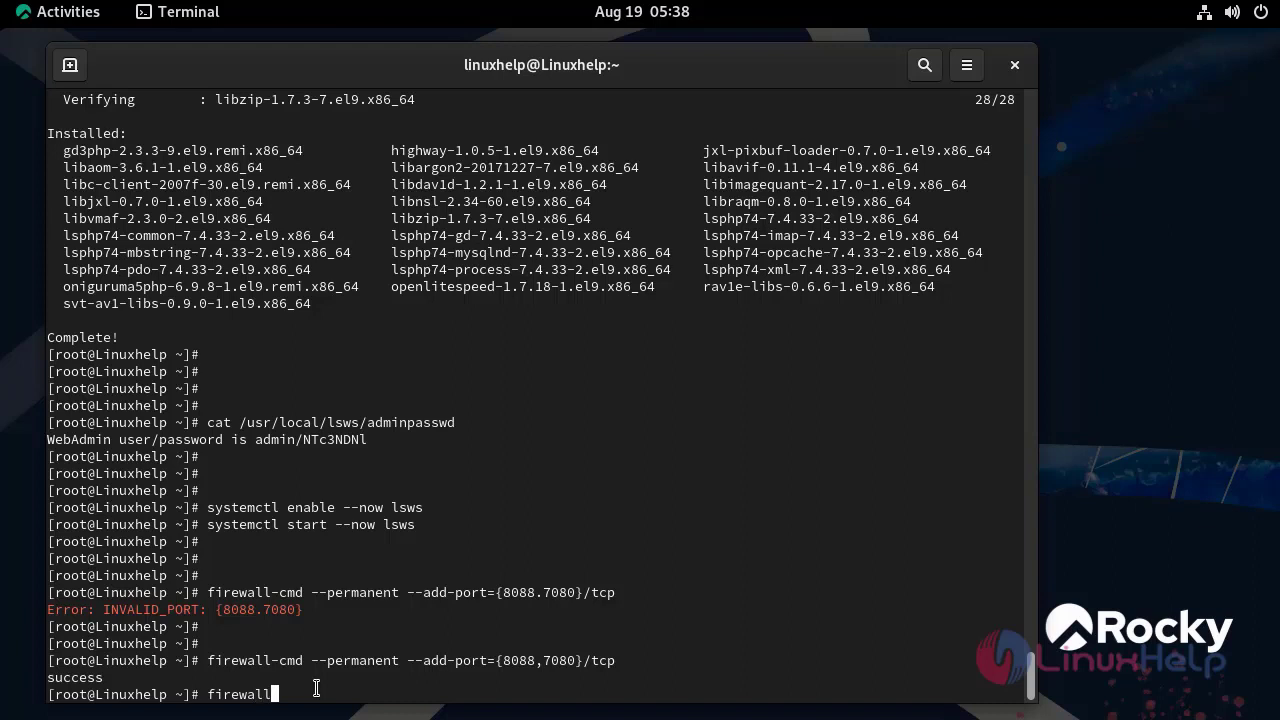
pyautogui.write('-cmd')
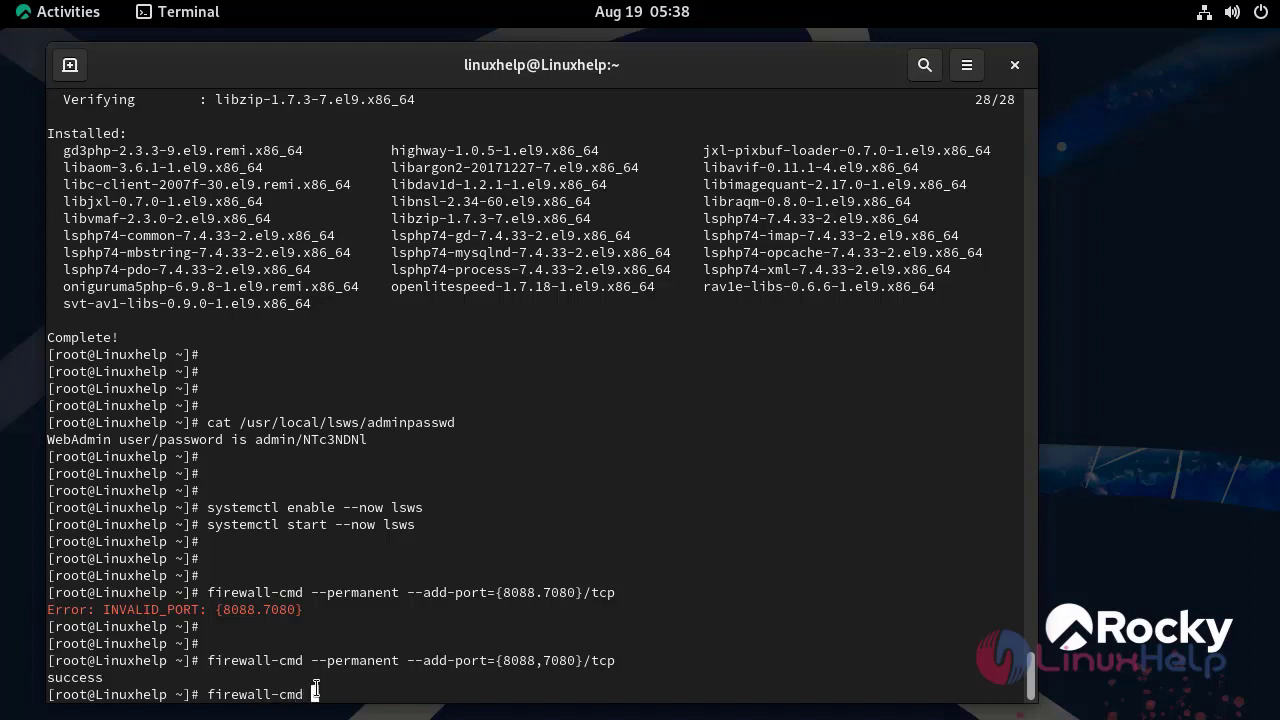
pyautogui.write('--reload')
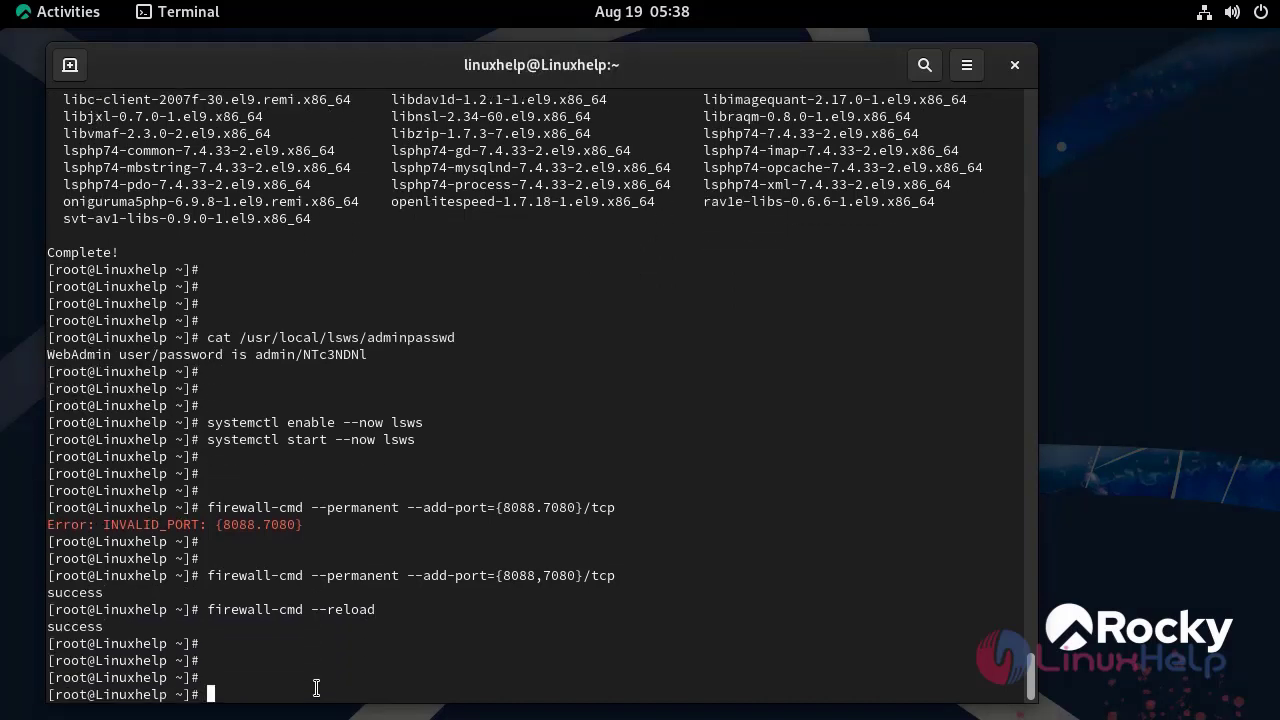
pyautogui.click(68, 12)
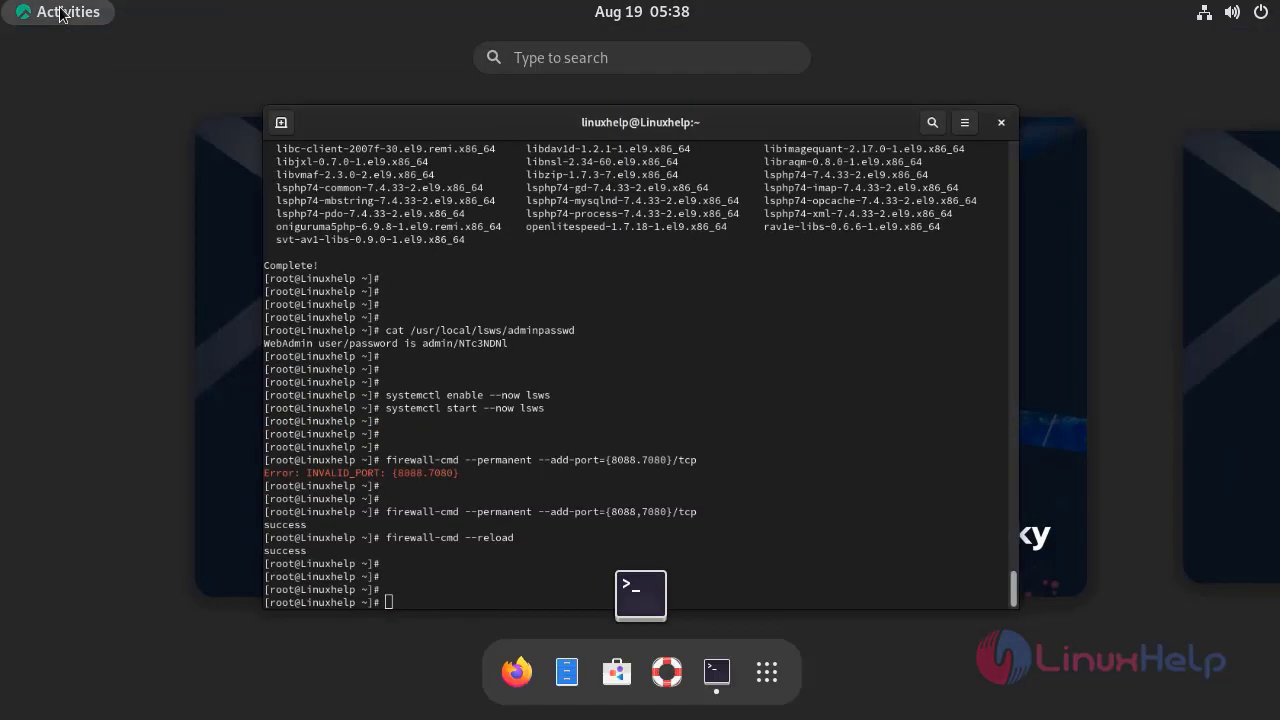
pyautogui.click(516, 672)
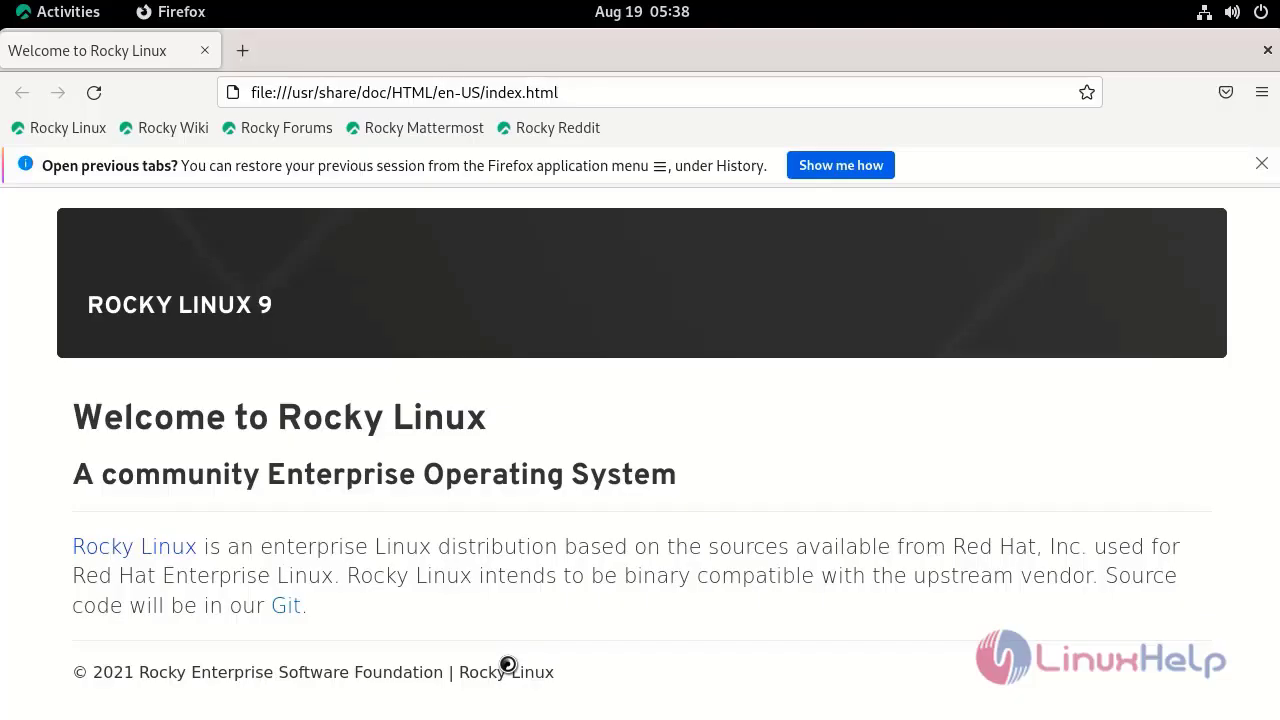
pyautogui.moveTo(242, 50)
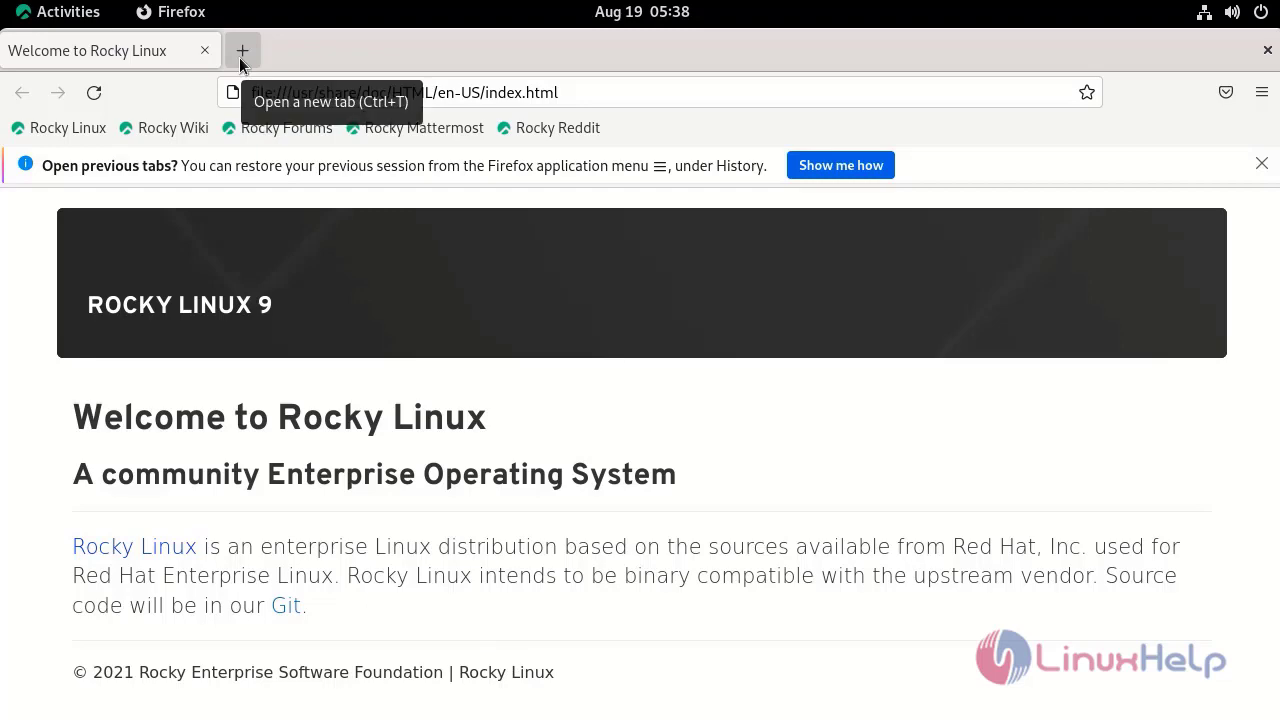
pyautogui.click(242, 50)
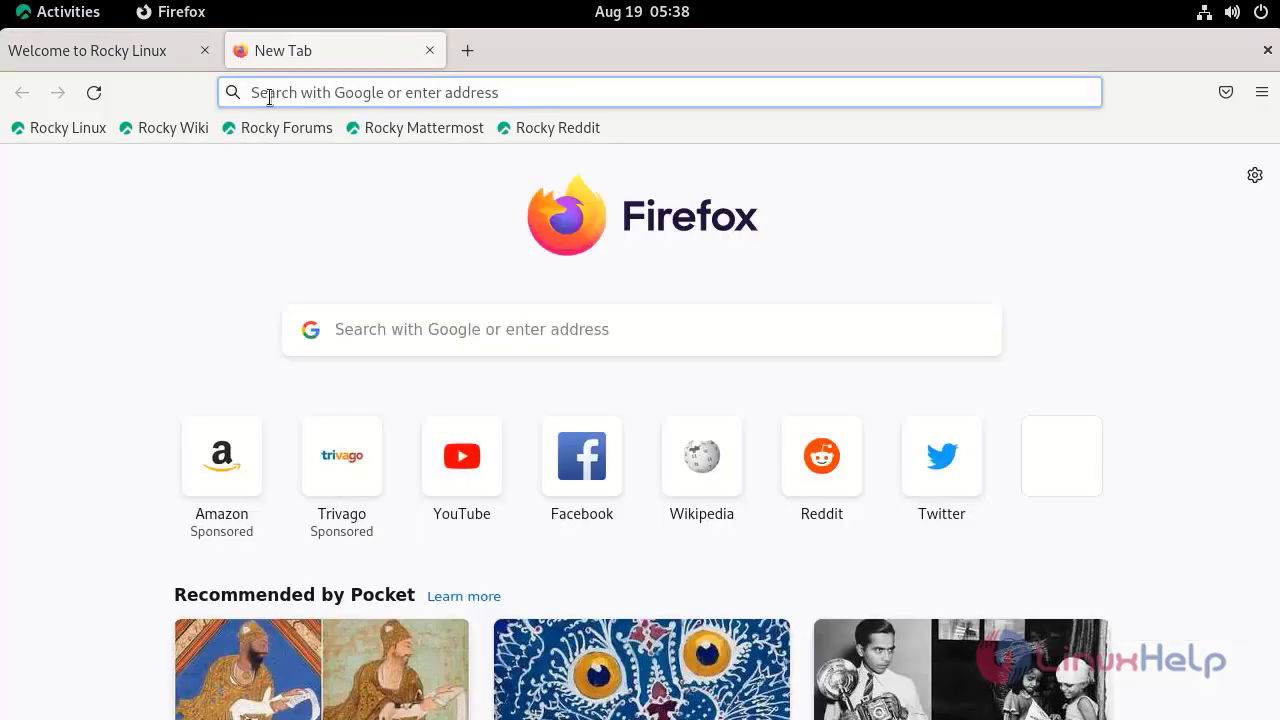
pyautogui.write('http://192.1')
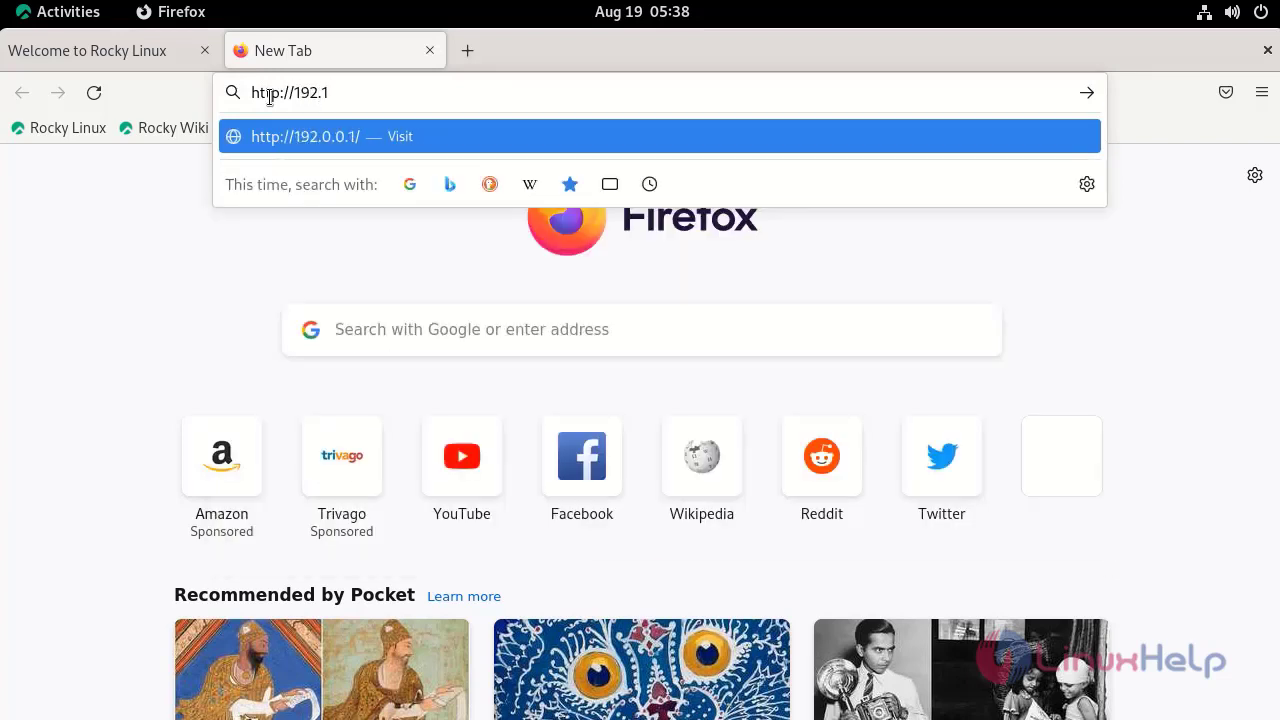
pyautogui.write('68.6.130')
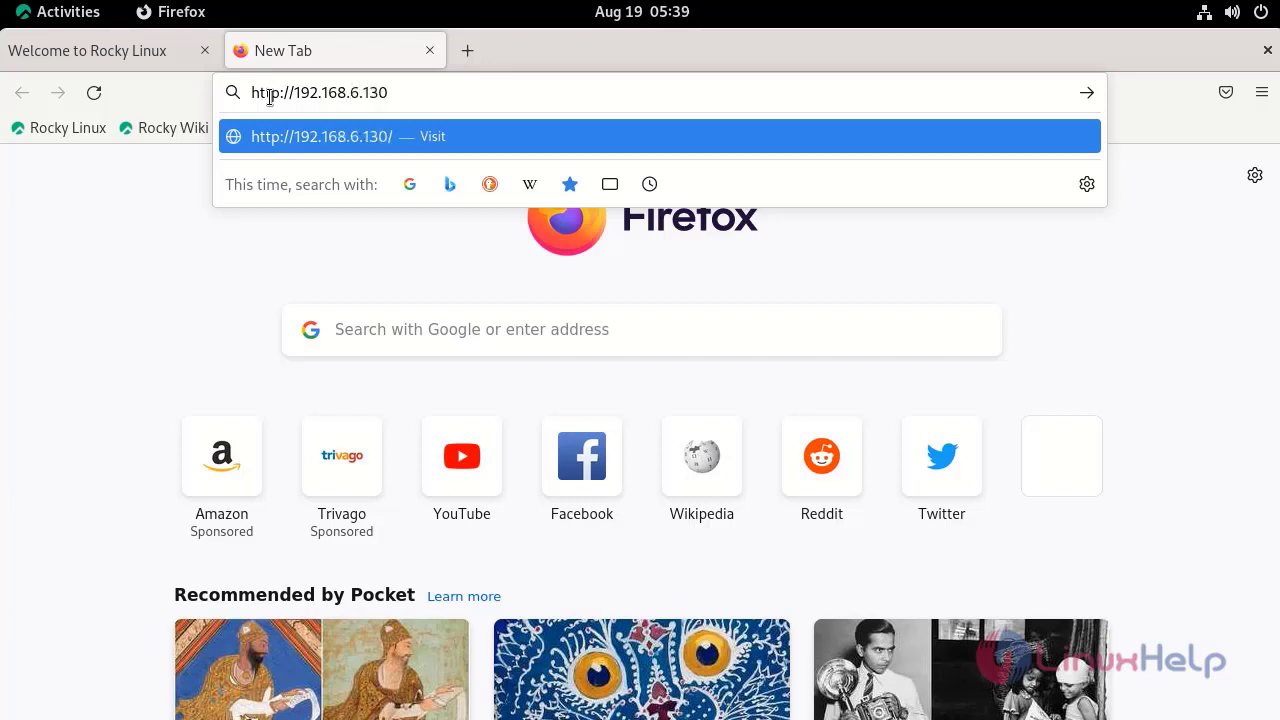
pyautogui.write(':8088')
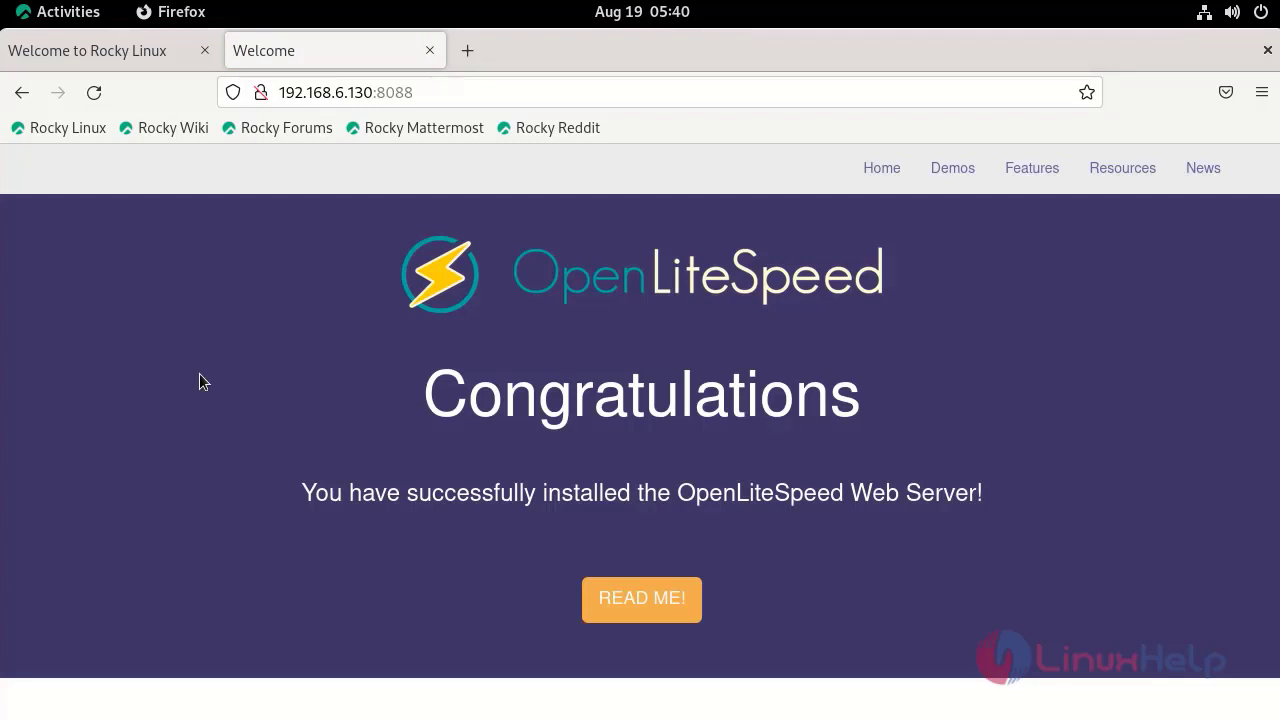
# Browse to the WebAdmin address on port 7080 and accept the self-signed certificate warning.
pyautogui.click(344, 92)
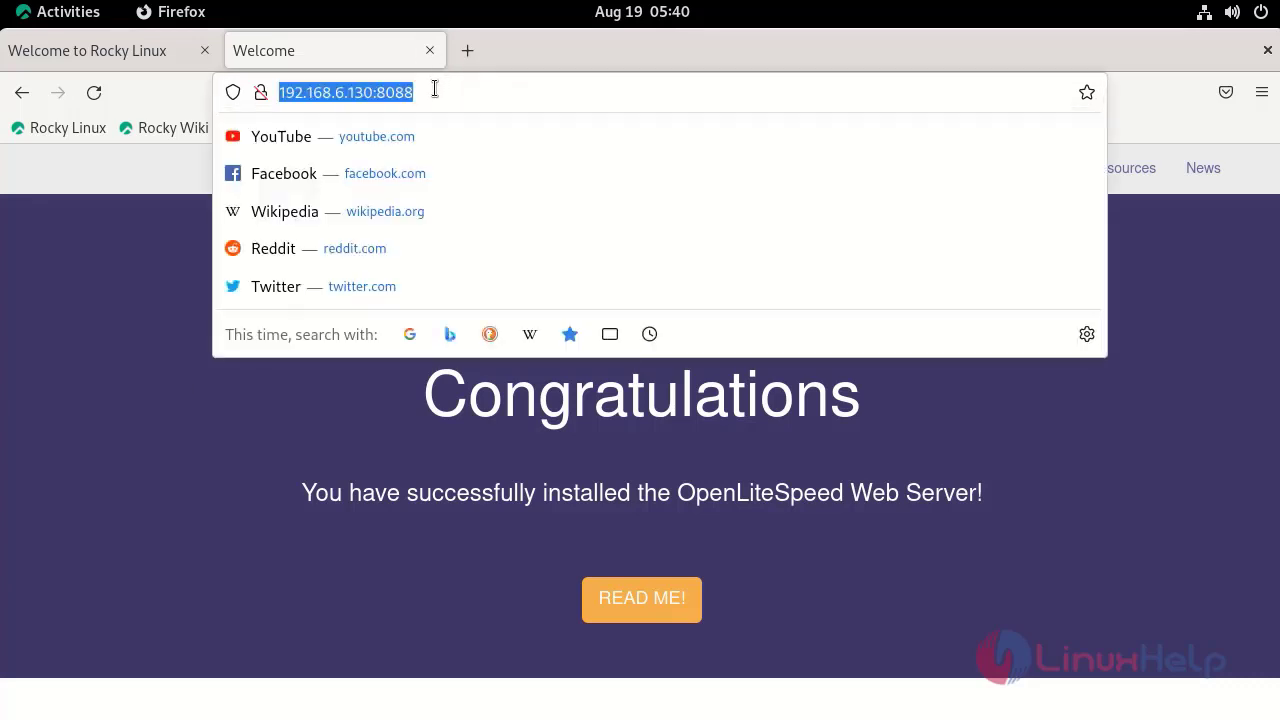
pyautogui.write('192.168.6.130:80')
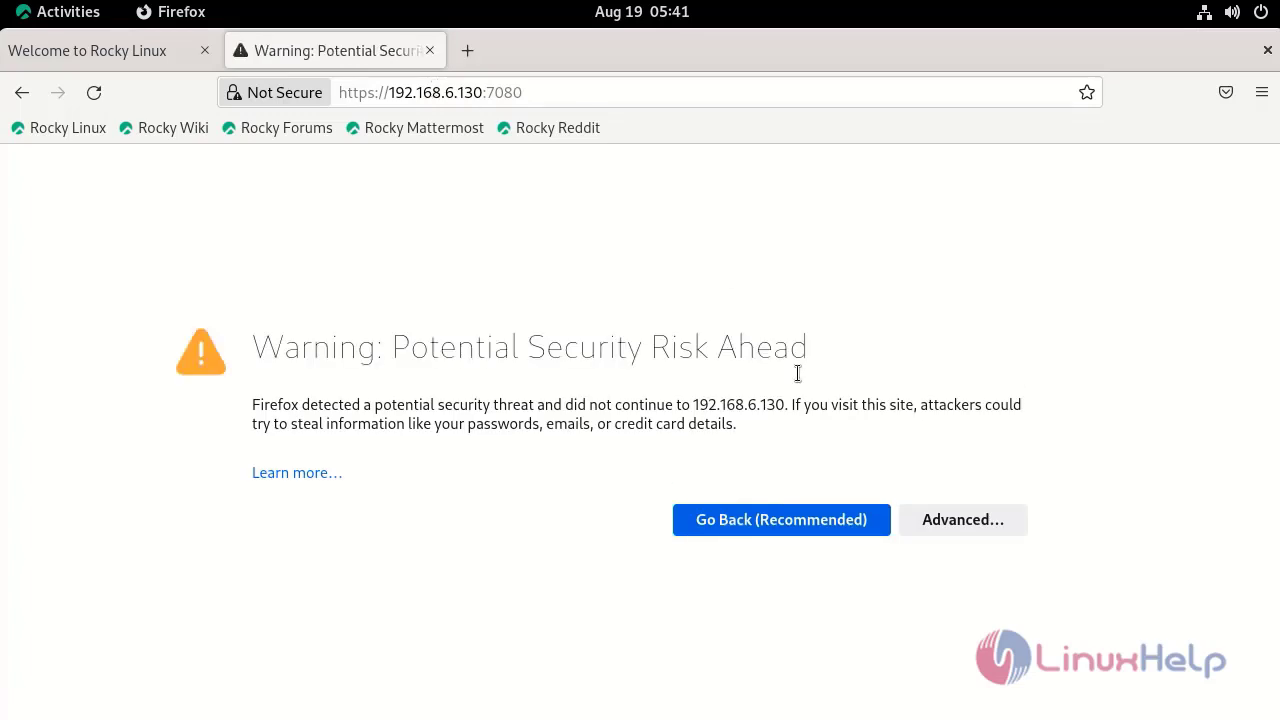
pyautogui.click(962, 520)
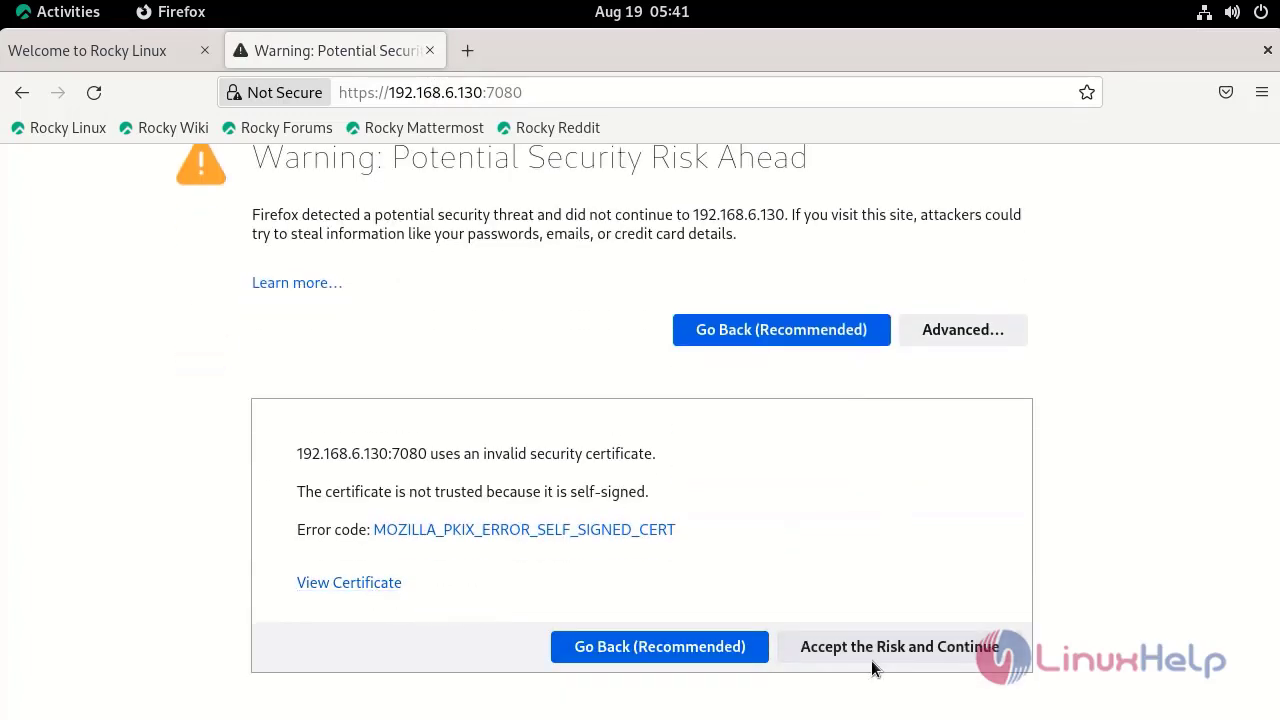
pyautogui.click(896, 646)
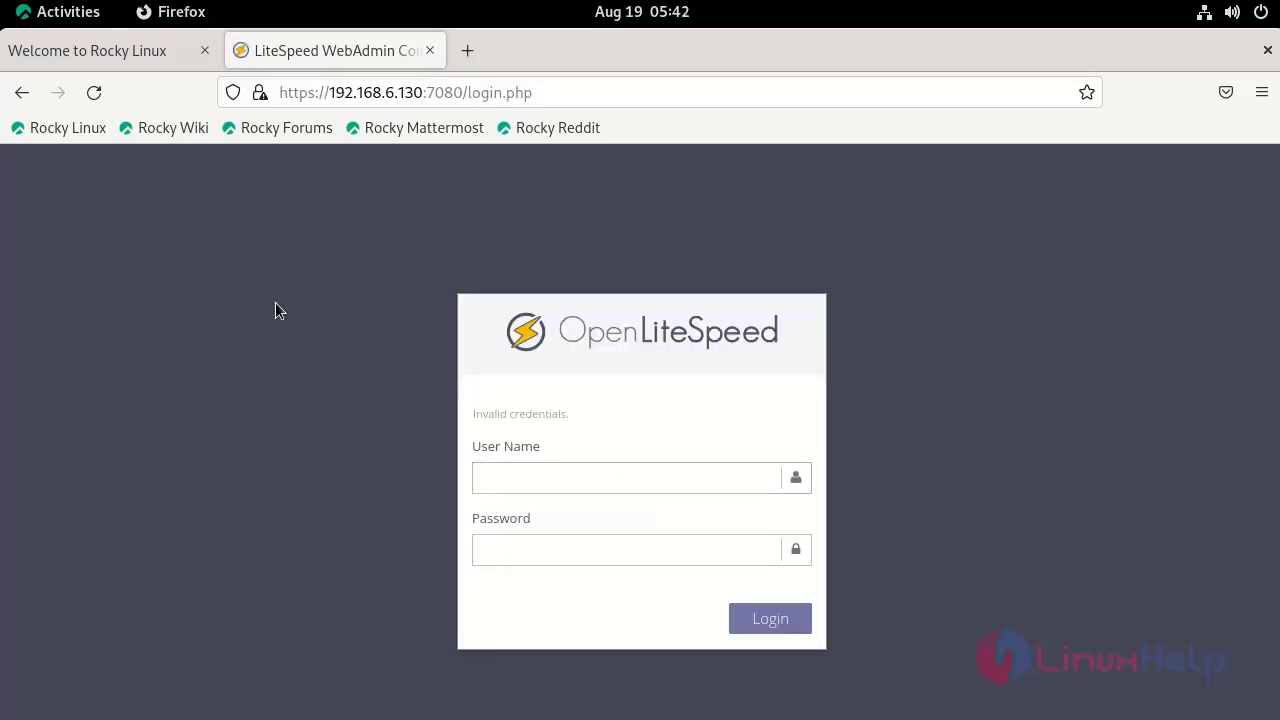
# Enter user name admin and the password checked from the terminal.
pyautogui.write('a')
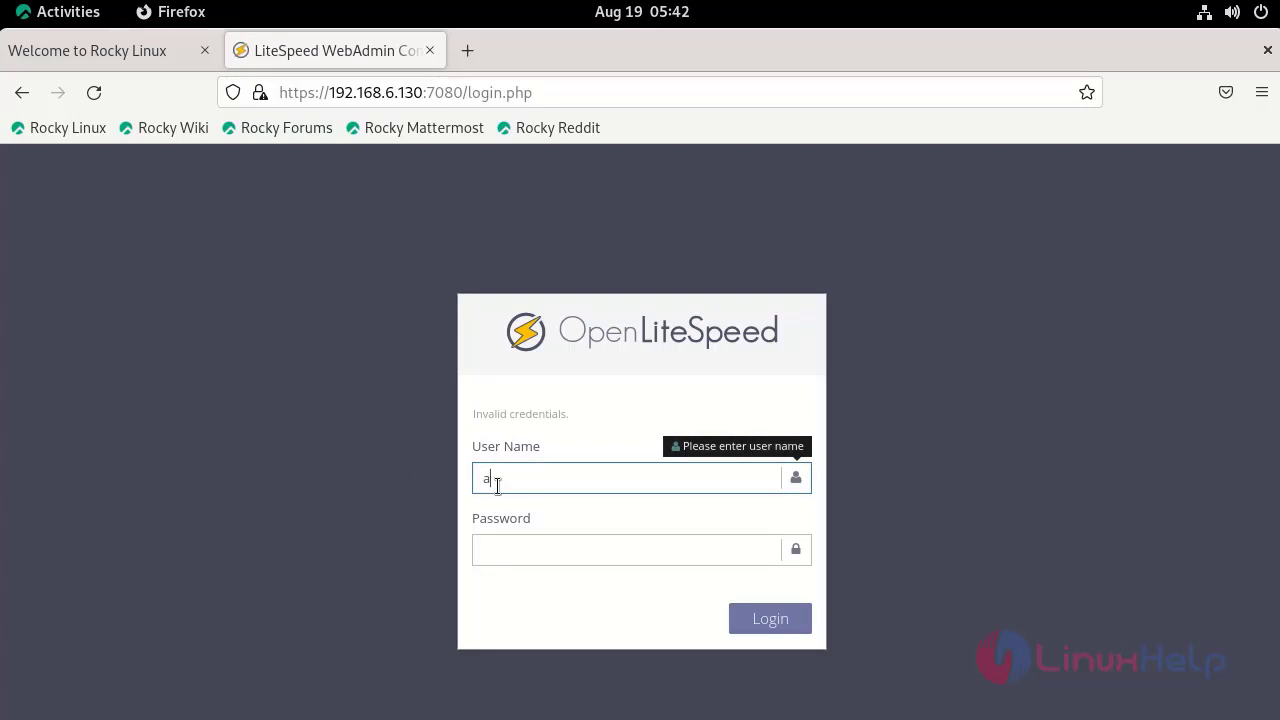
pyautogui.write('dmin')
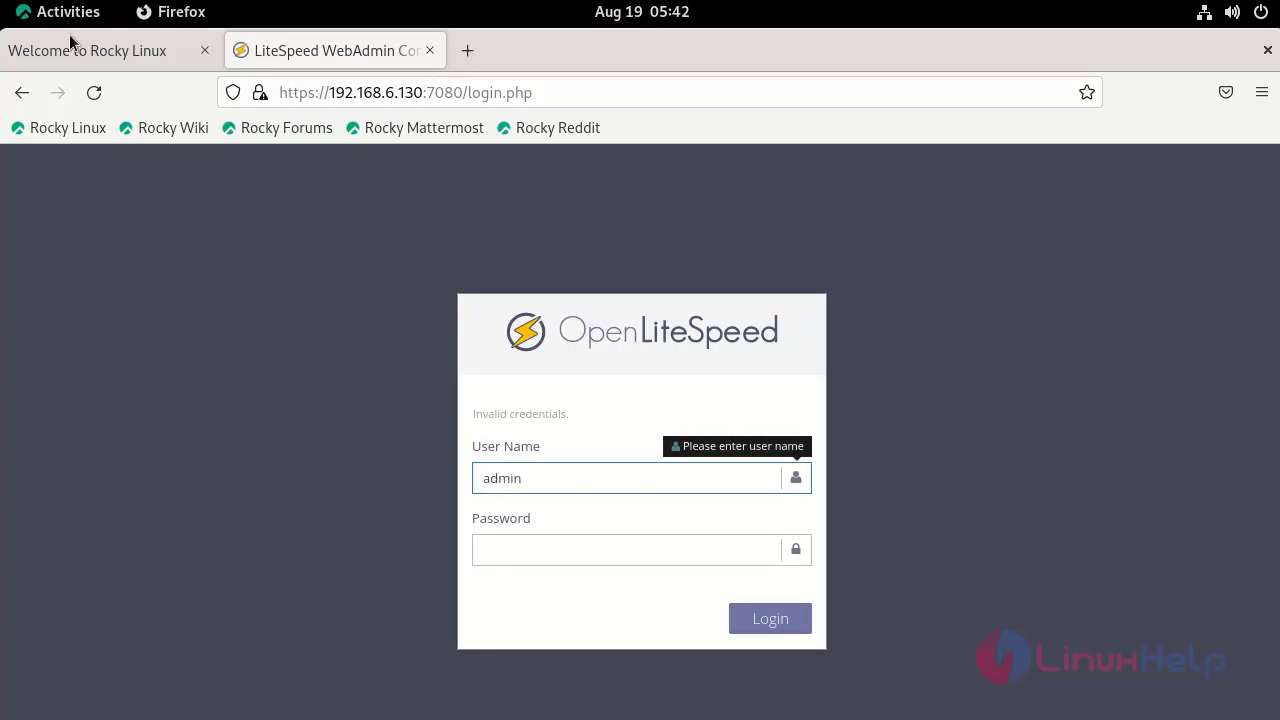
pyautogui.click(56, 12)
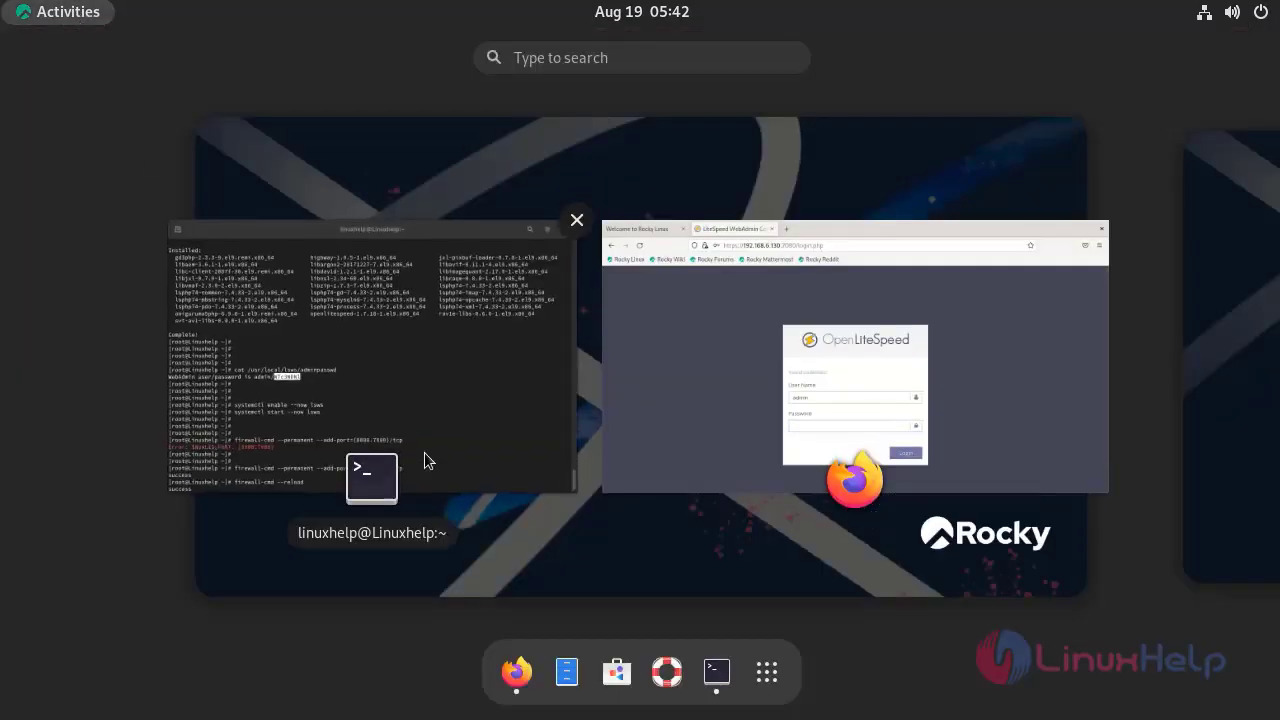
pyautogui.rightClick(330, 428)
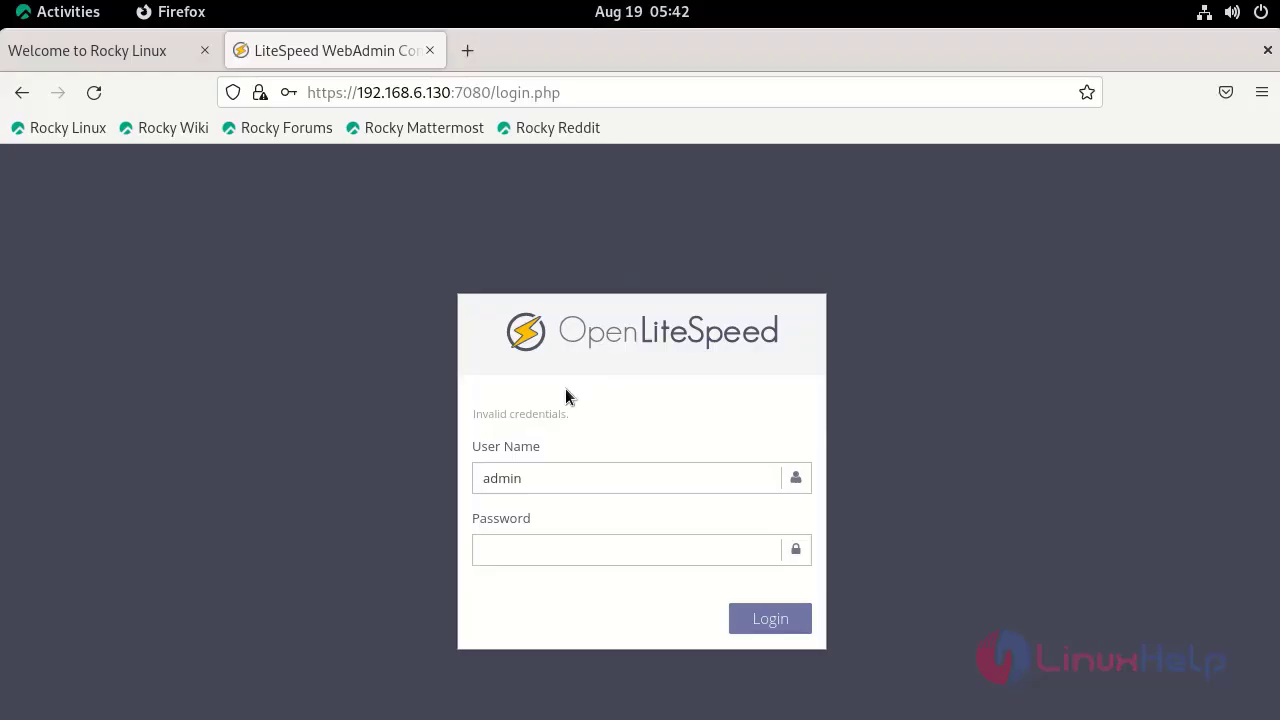
pyautogui.write('password')
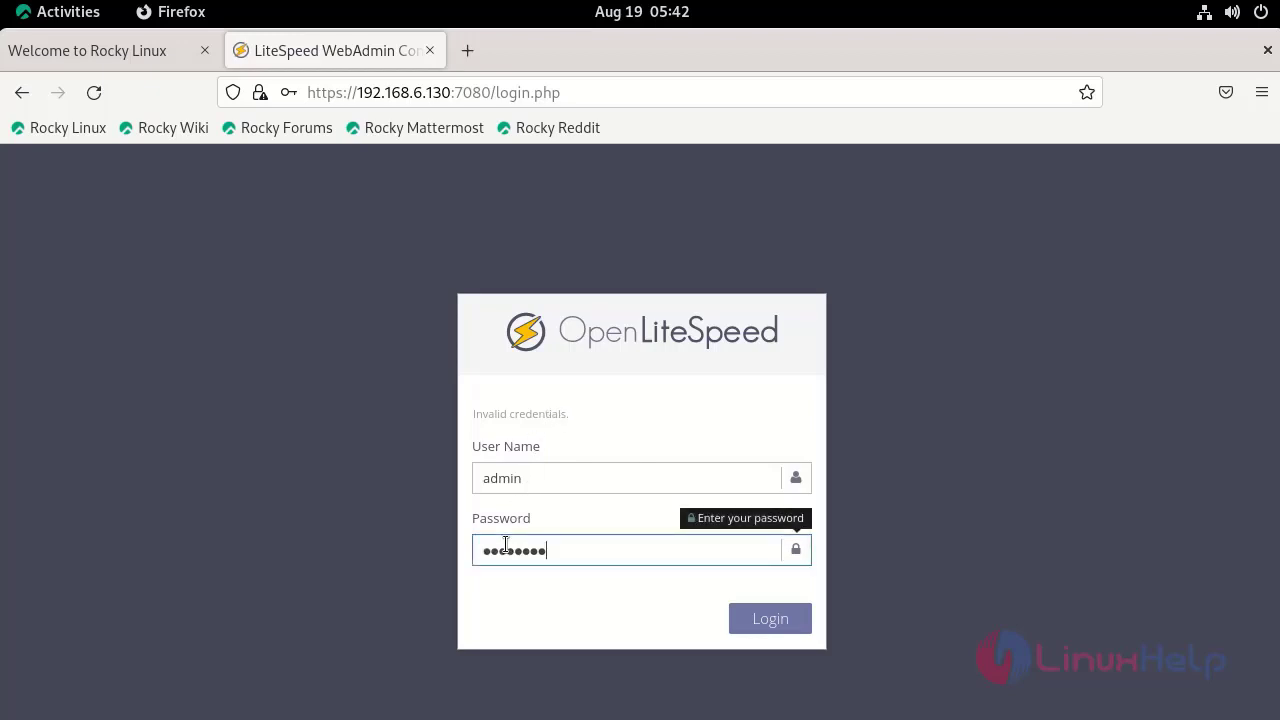
# Log in to WebAdmin and let Firefox save the credentials.
pyautogui.click(770, 618)
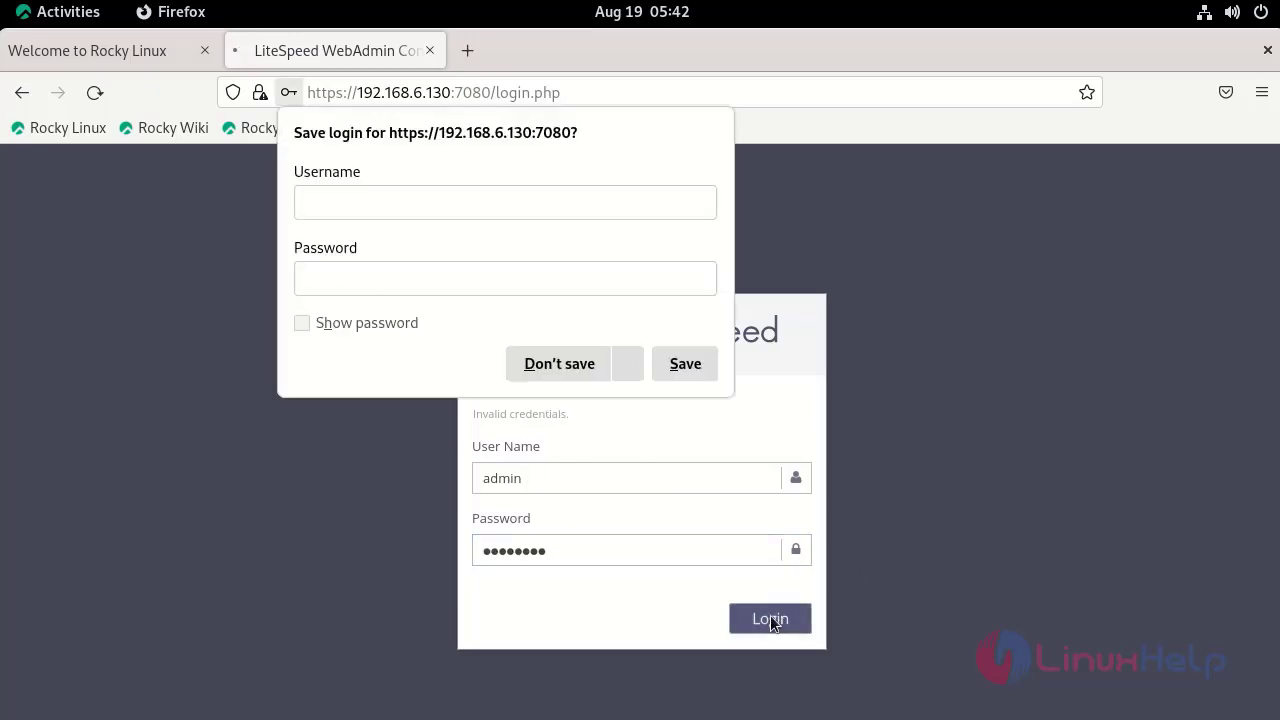
pyautogui.click(770, 618)
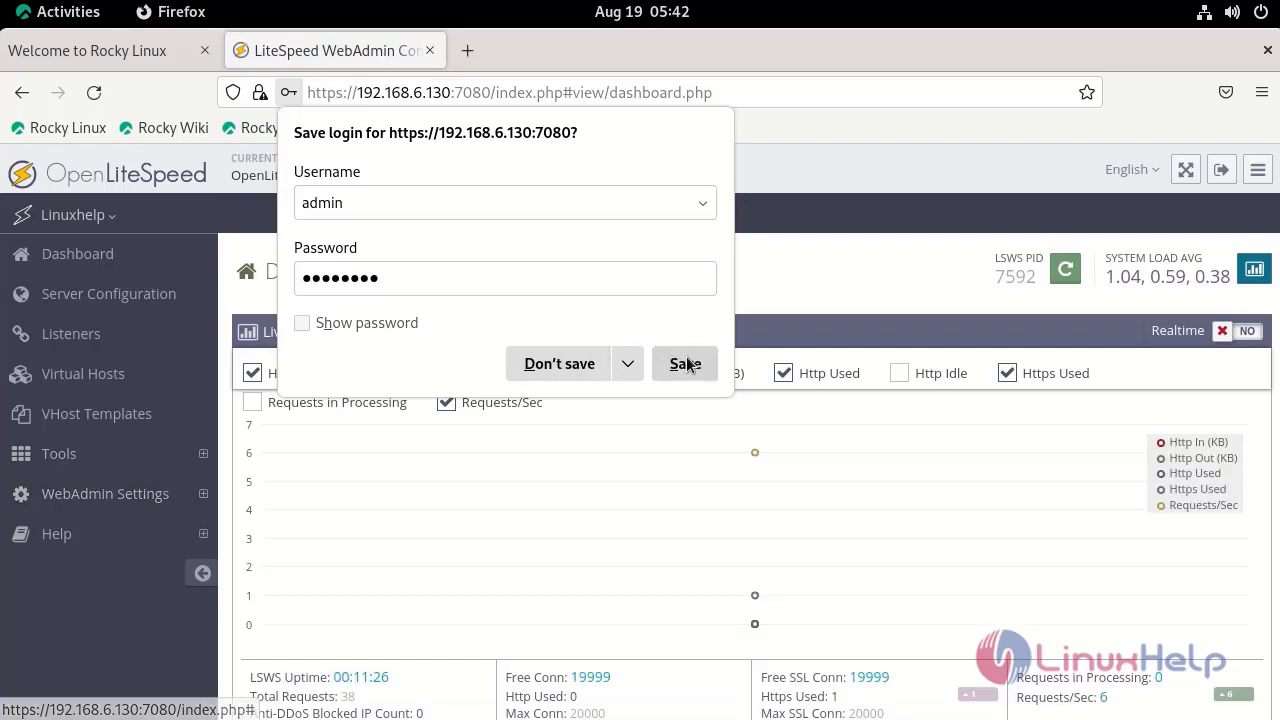